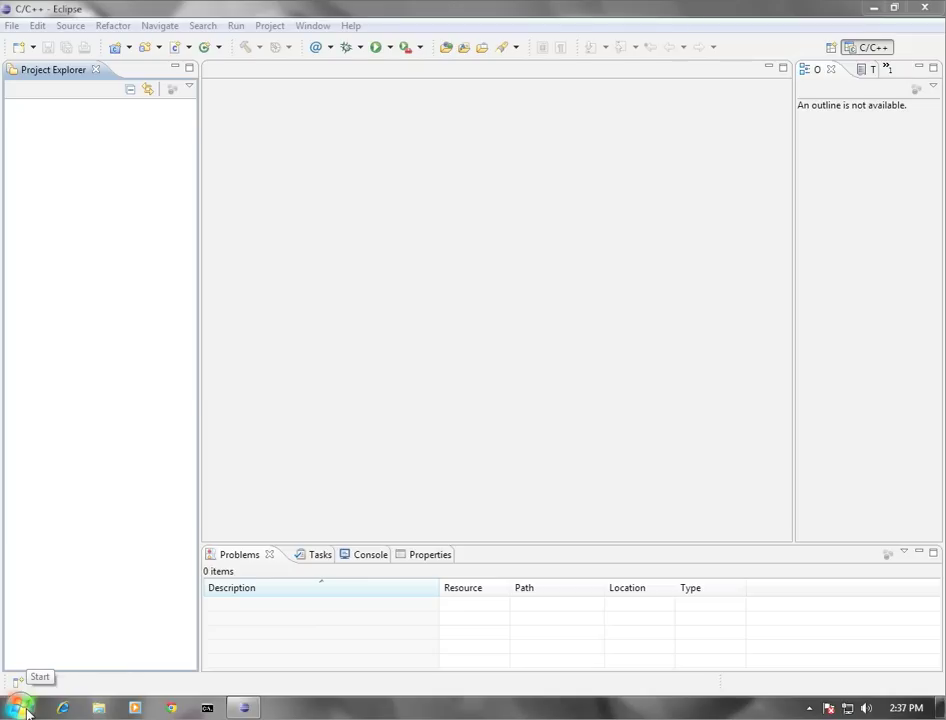
{"action": "mouse_move", "coordinate": [20, 708]}
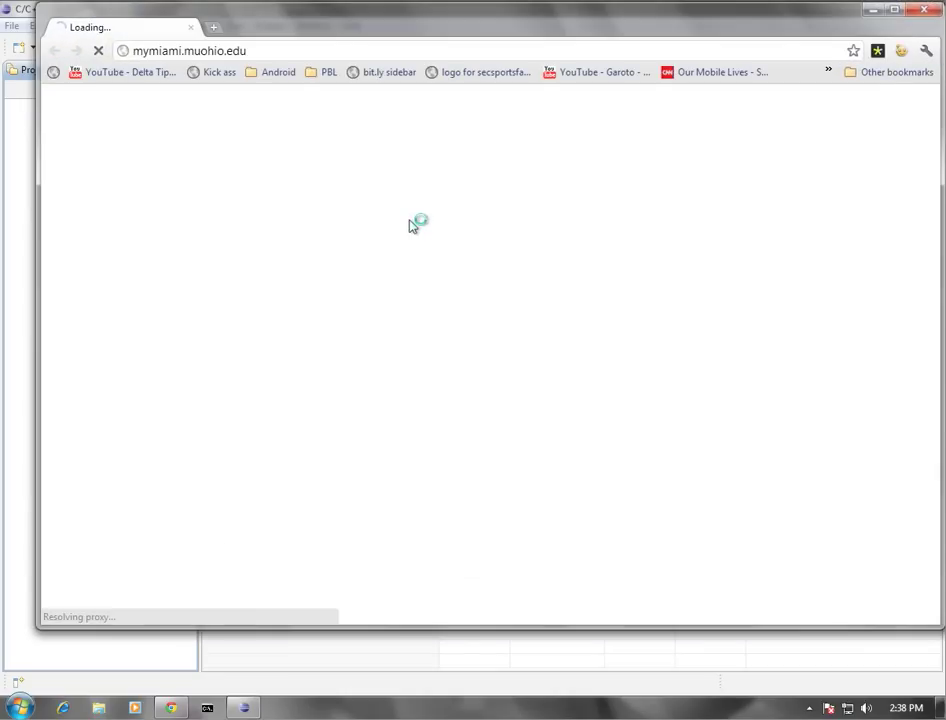
Step: Navigate to docs.google.com and enter the account password on the sign-in form
{"action": "left_click", "coordinate": [188, 50]}
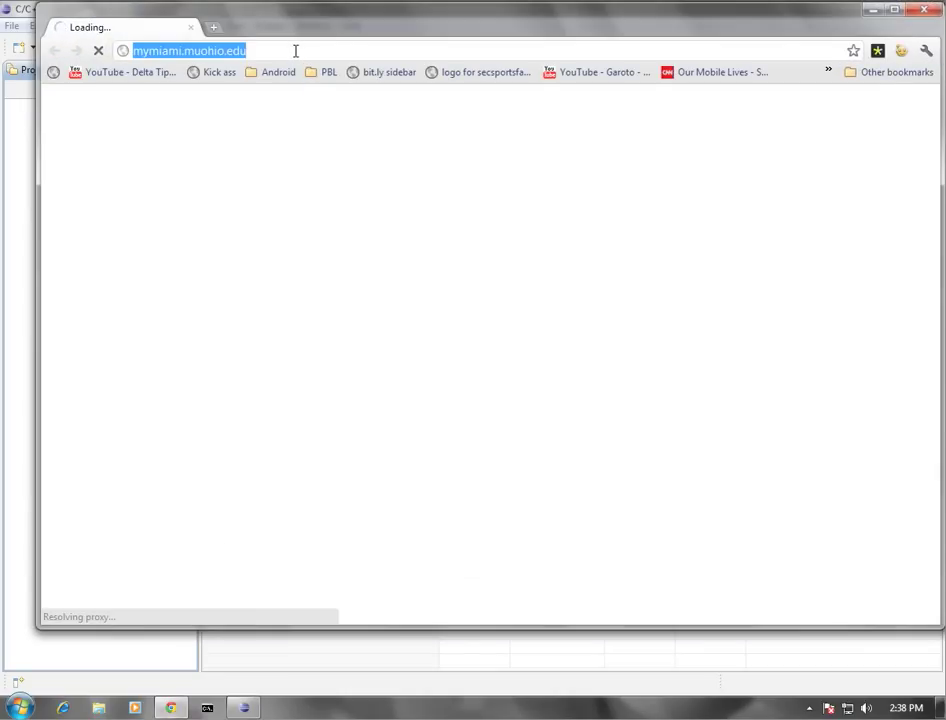
{"action": "type", "text": "docs"}
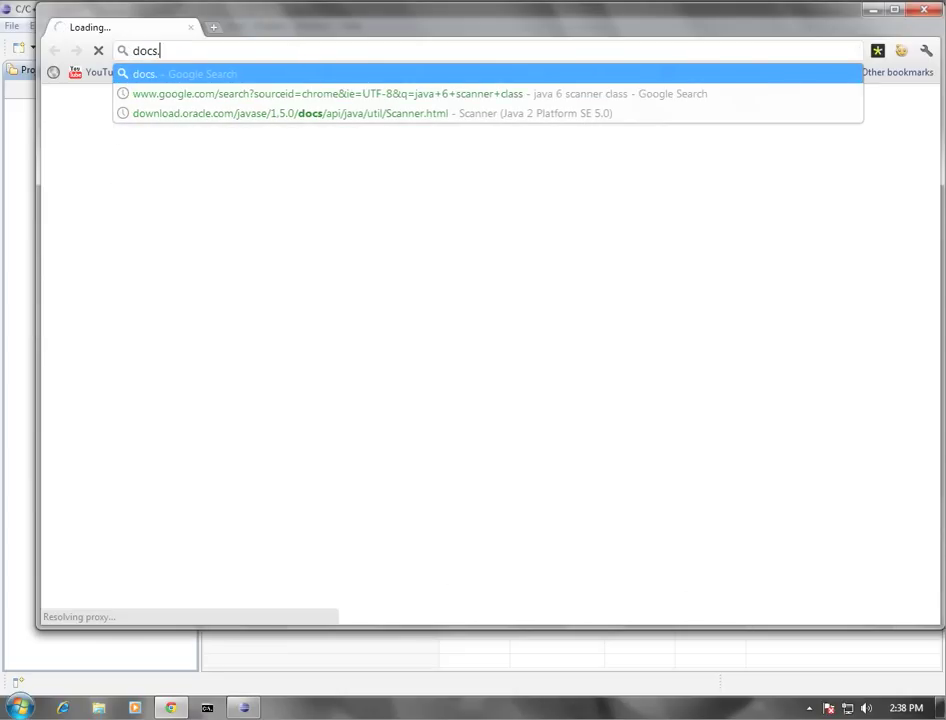
{"action": "type", "text": ".g"}
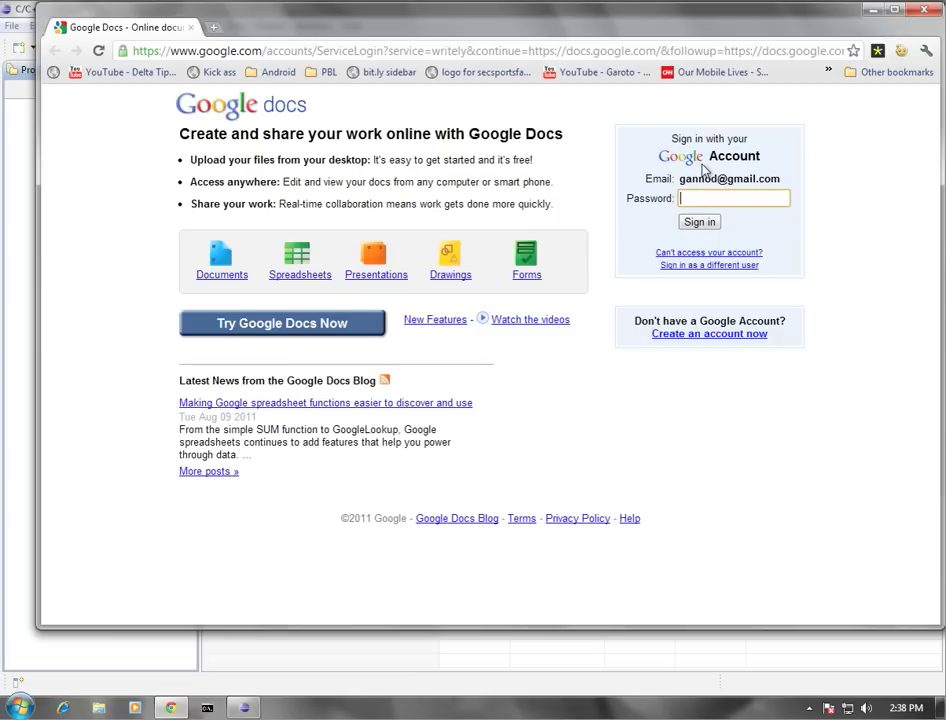
{"action": "type", "text": "password"}
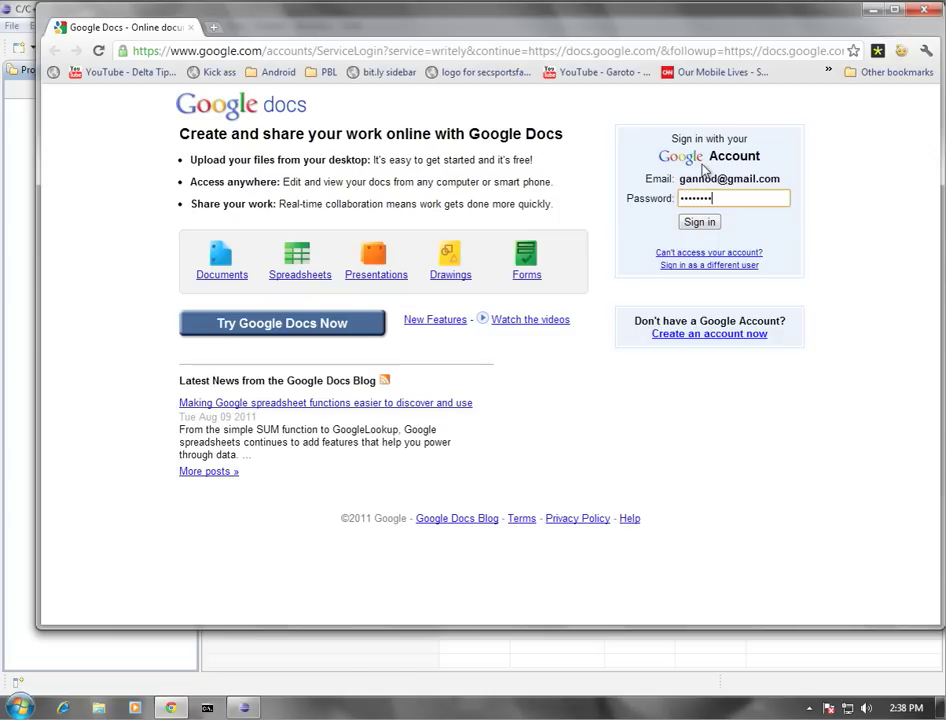
Step: Sign in and land on Google Docs with the 274 Environment Notes document
{"action": "left_click", "coordinate": [700, 222]}
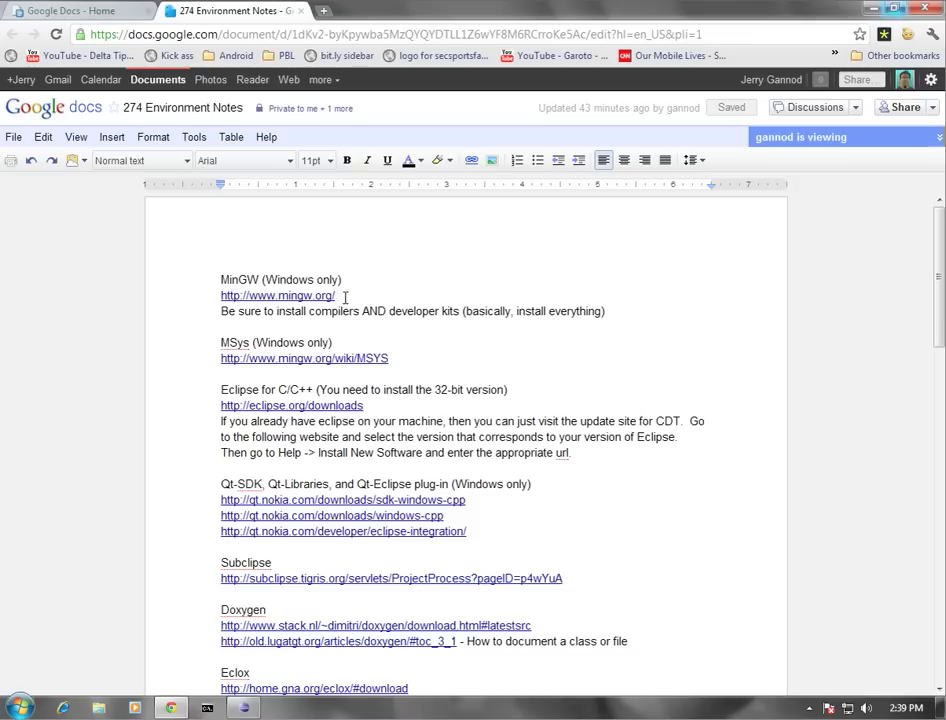
{"action": "mouse_move", "coordinate": [370, 304]}
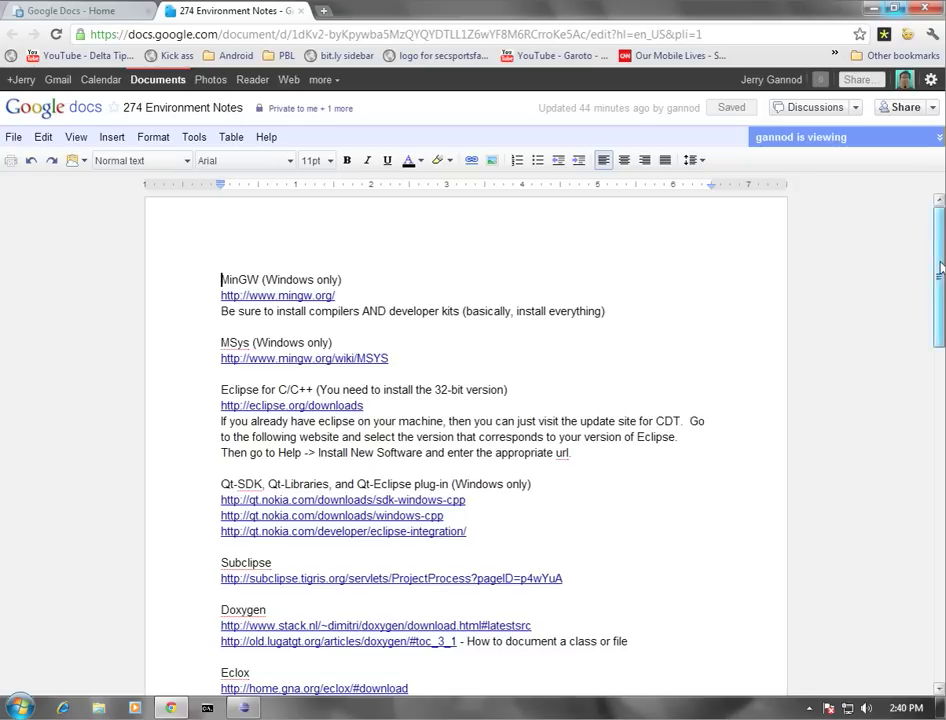
{"action": "scroll", "scroll_direction": "down", "scroll_amount": 3}
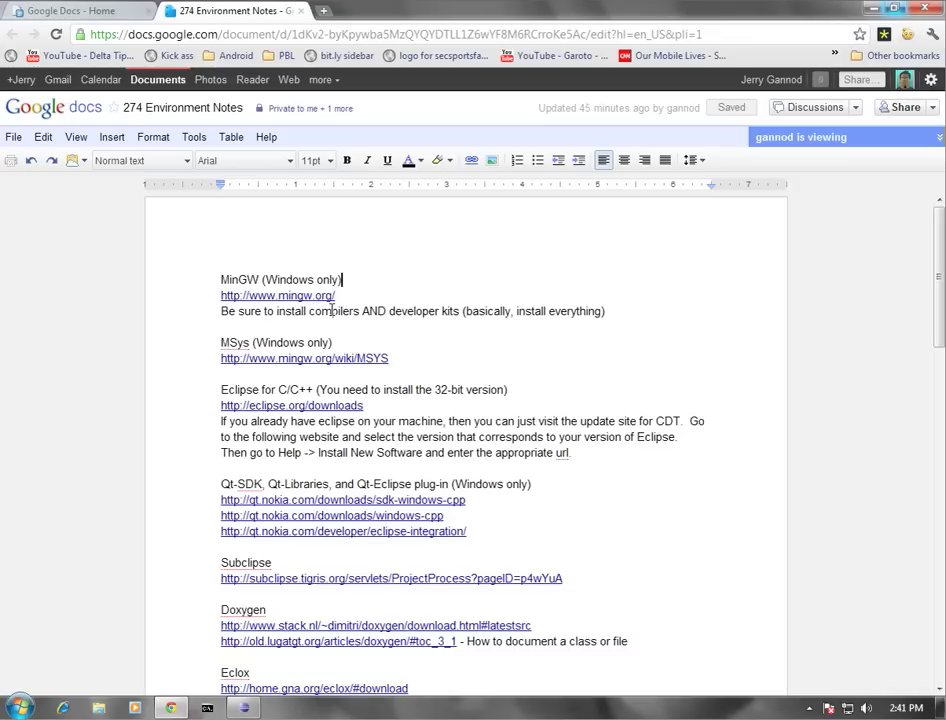
{"action": "mouse_move", "coordinate": [296, 312]}
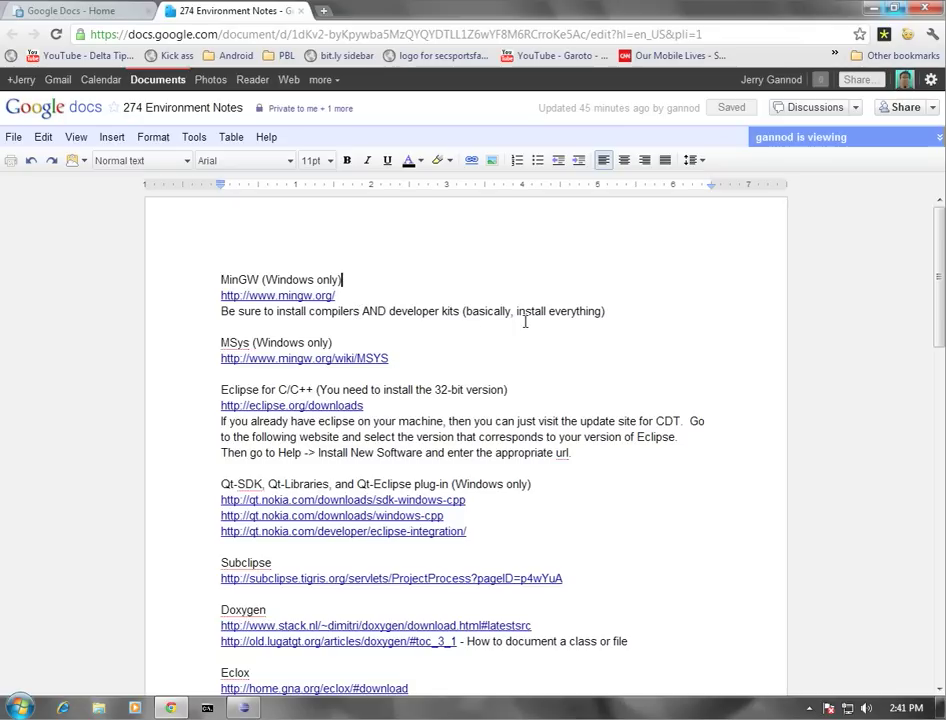
{"action": "mouse_move", "coordinate": [362, 316]}
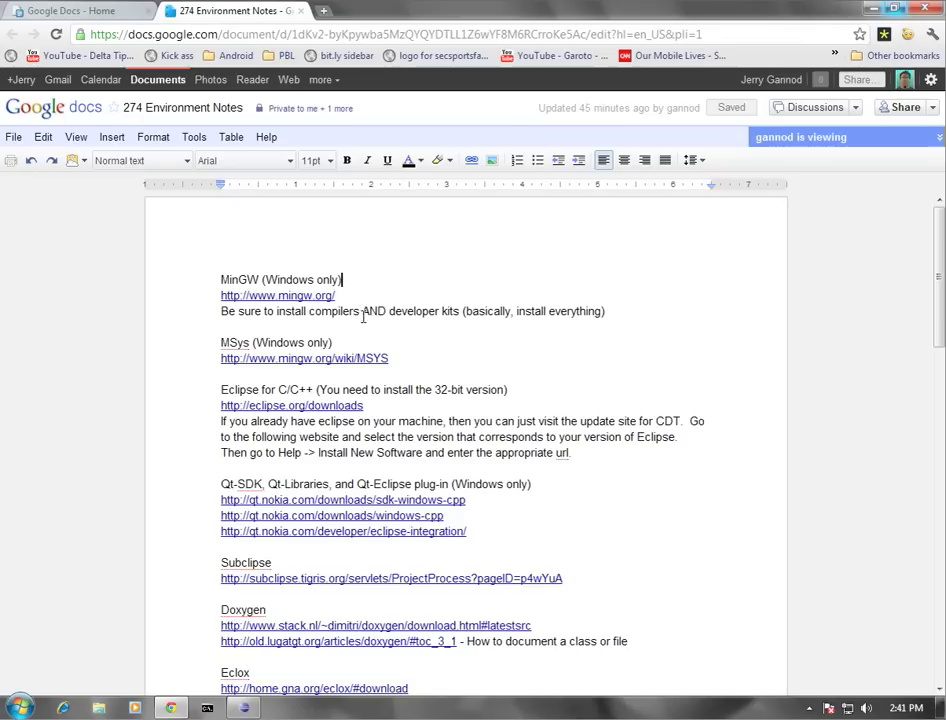
{"action": "mouse_move", "coordinate": [464, 334]}
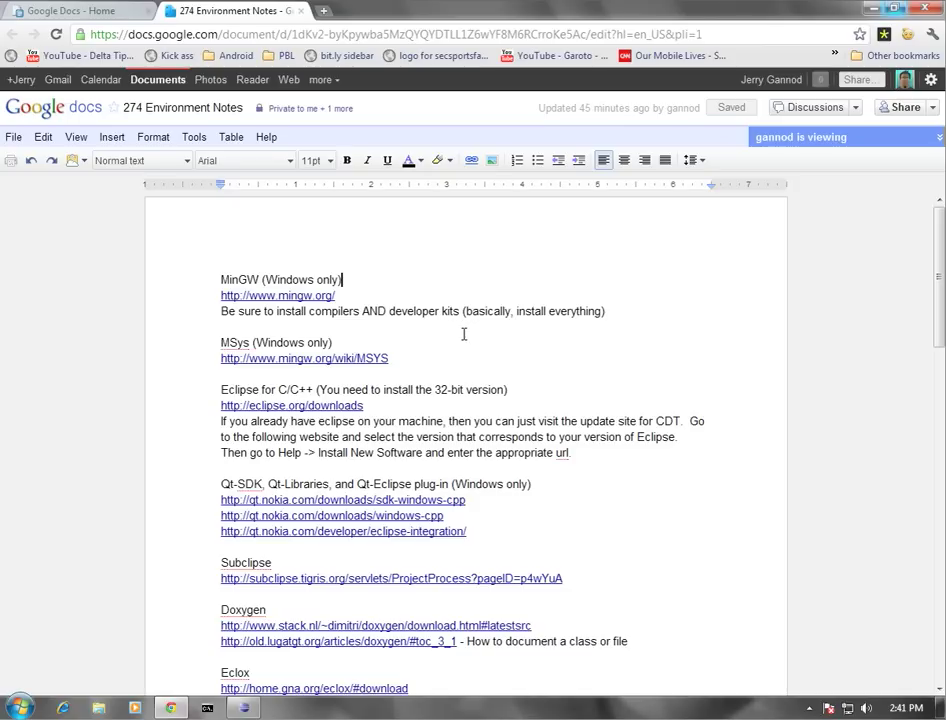
{"action": "mouse_move", "coordinate": [460, 334]}
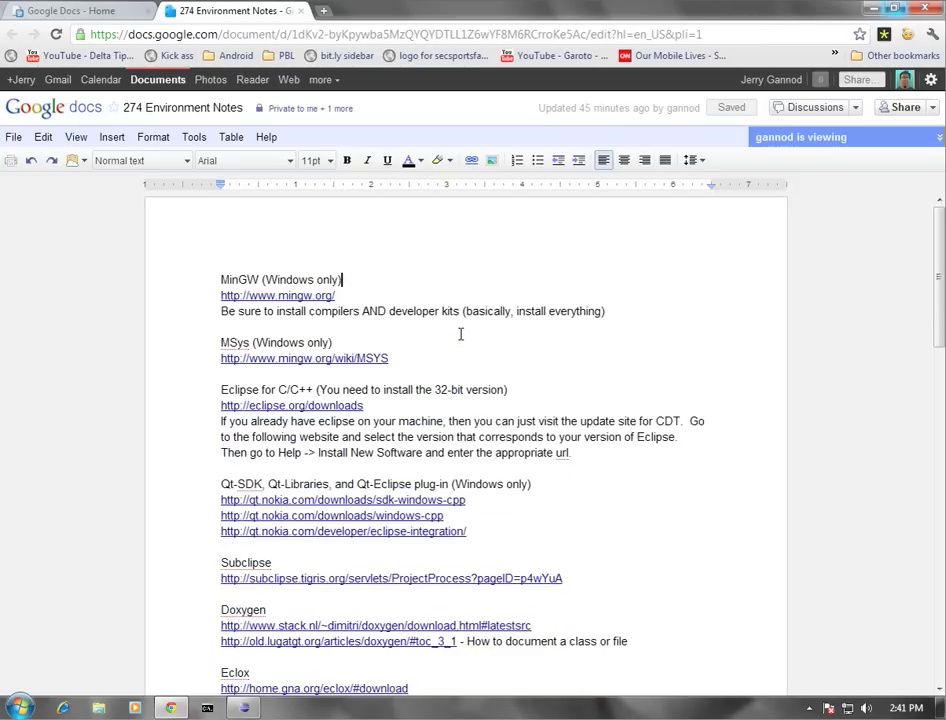
{"action": "mouse_move", "coordinate": [212, 344]}
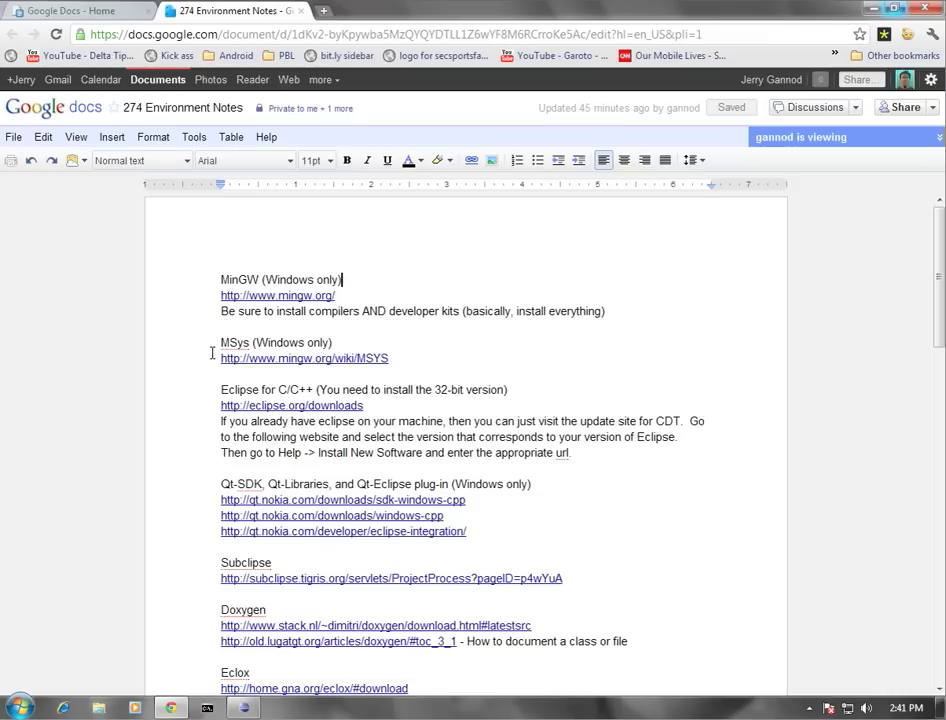
{"action": "mouse_move", "coordinate": [350, 270]}
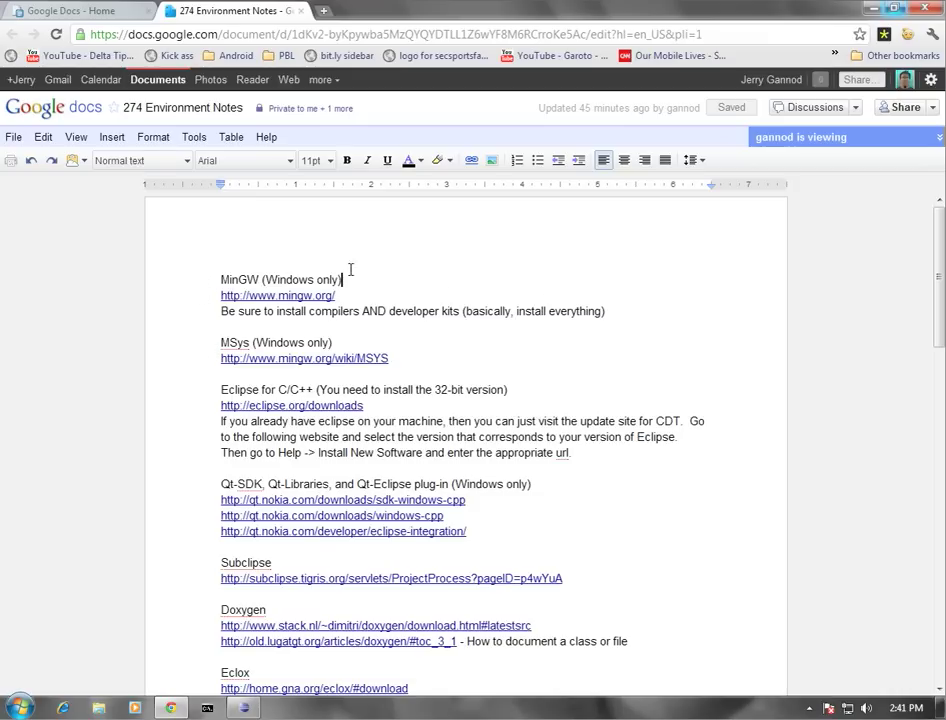
{"action": "mouse_move", "coordinate": [458, 328]}
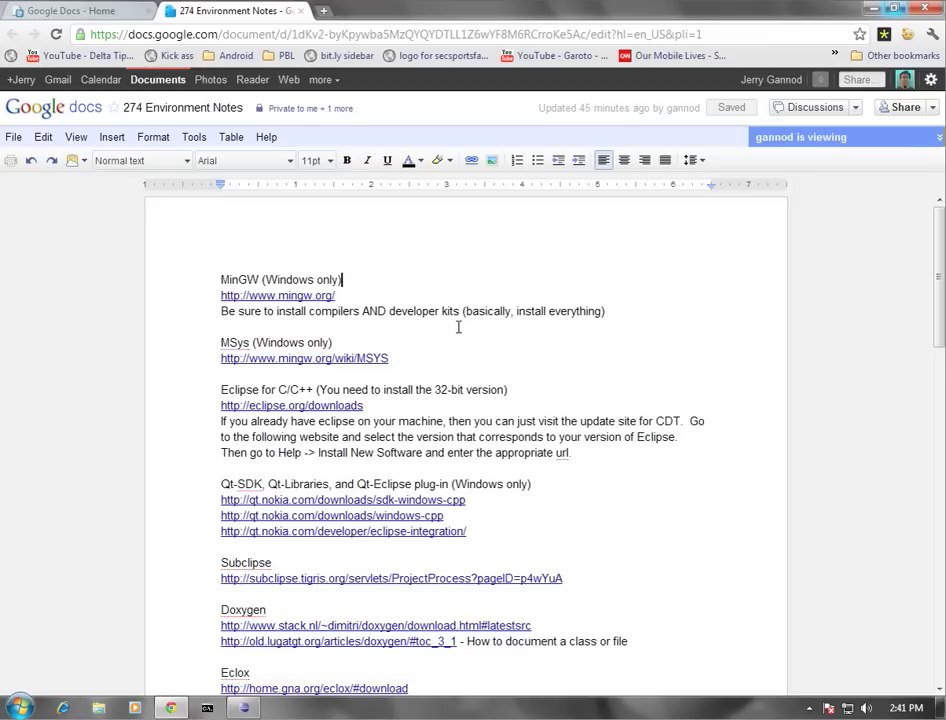
Step: Append ' (required)' after the Qt sdk-windows-cpp and eclipse-integration links
{"action": "scroll", "scroll_direction": "down", "scroll_amount": 3}
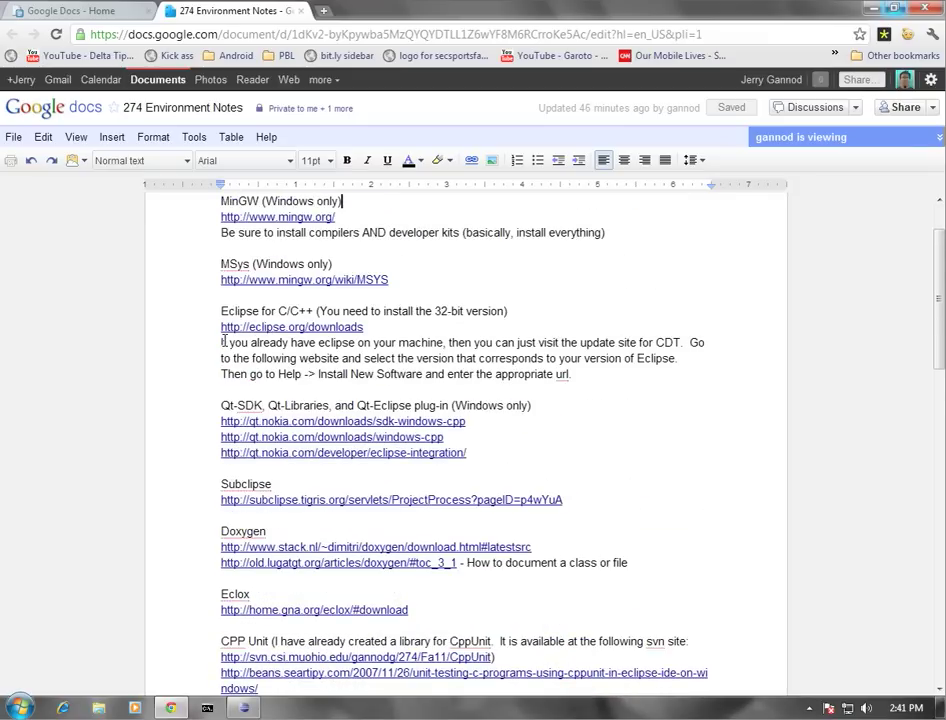
{"action": "mouse_move", "coordinate": [418, 340]}
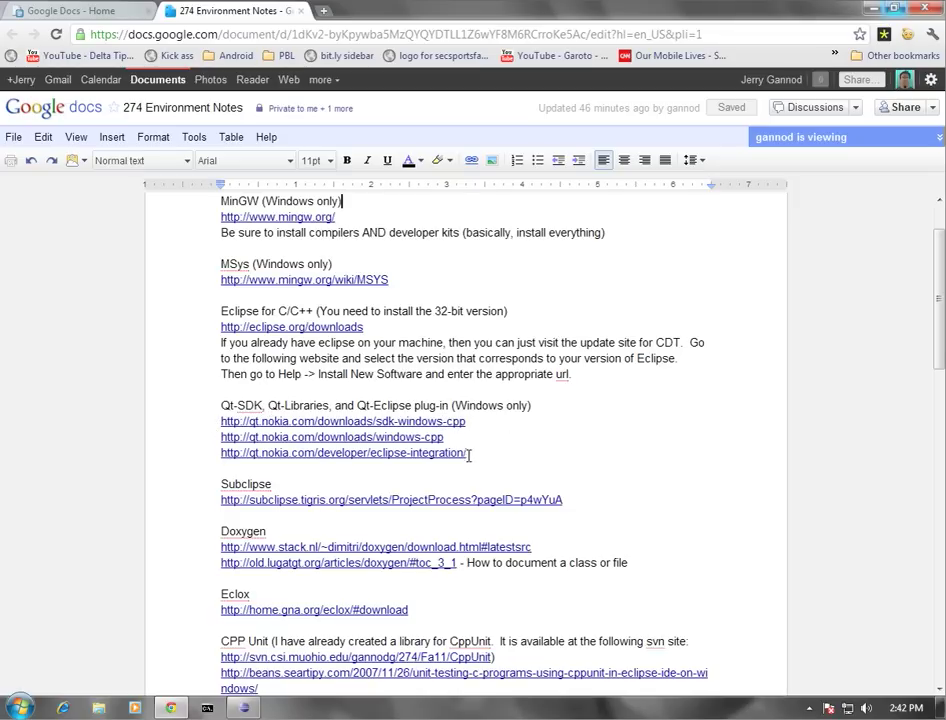
{"action": "mouse_move", "coordinate": [454, 458]}
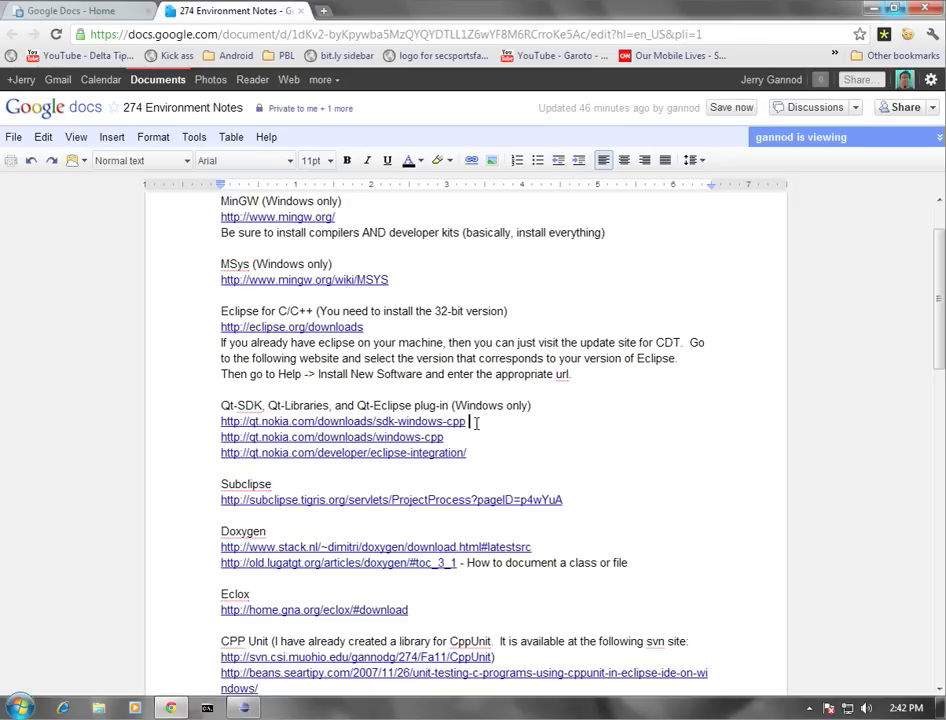
{"action": "type", "text": "(required"}
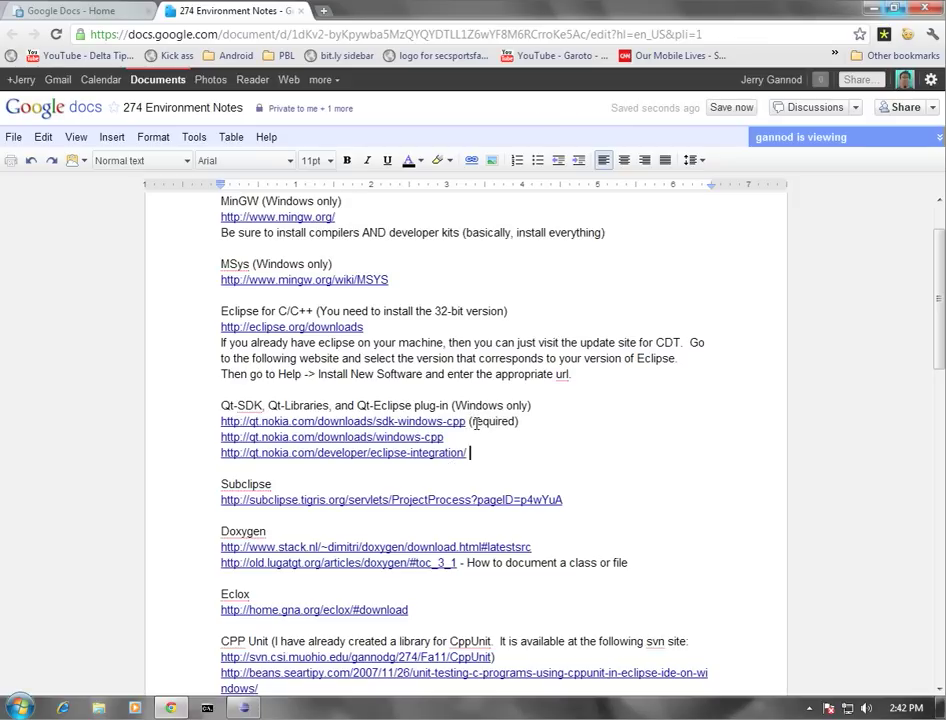
{"action": "type", "text": "(required)"}
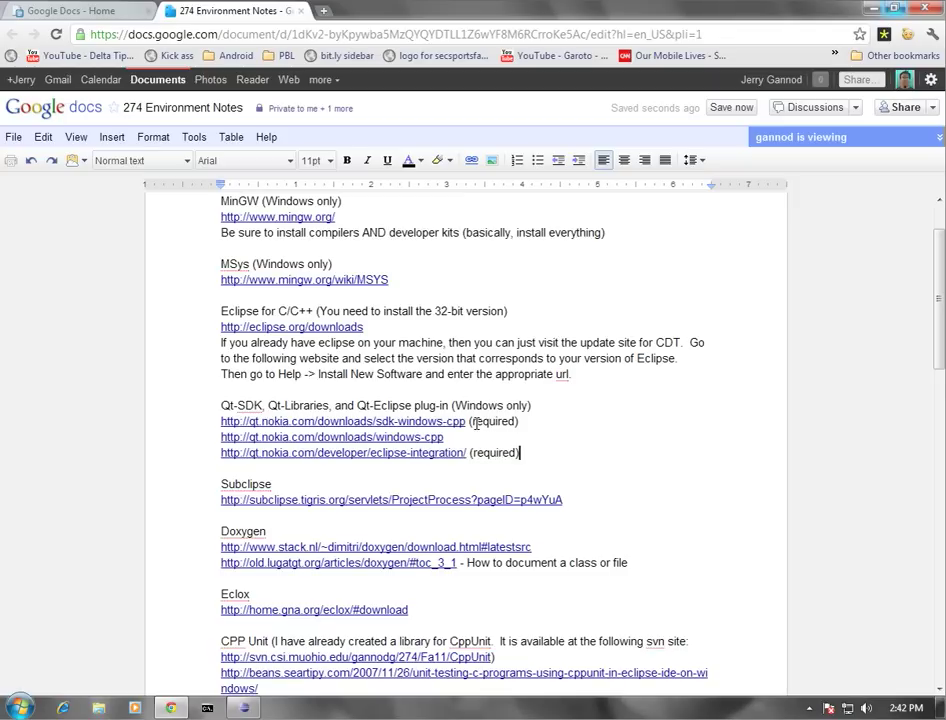
{"action": "scroll", "scroll_direction": "down", "scroll_amount": 3}
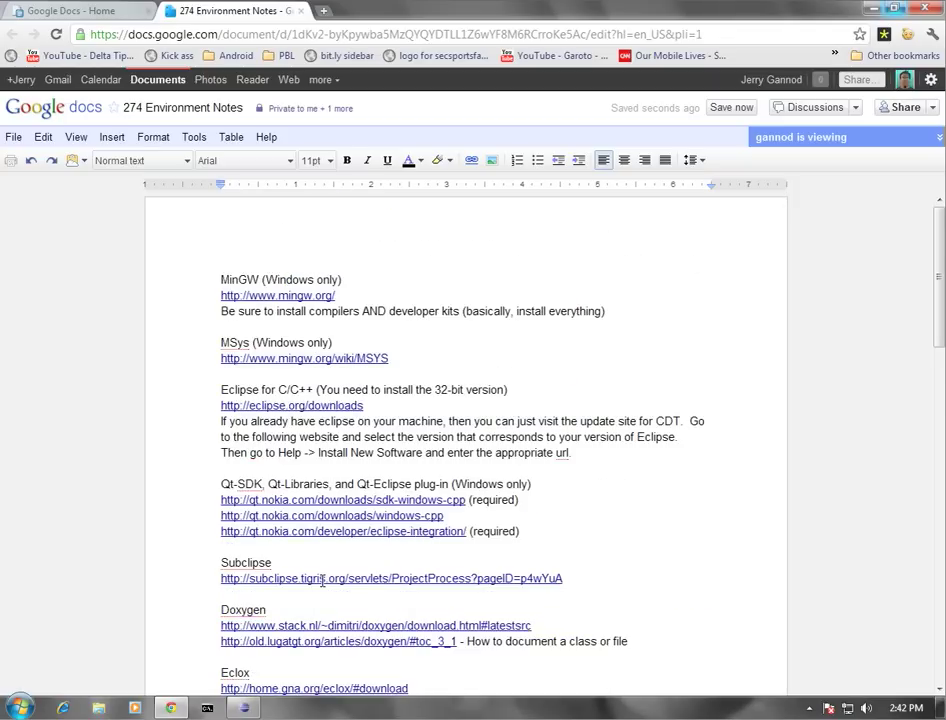
{"action": "scroll", "scroll_direction": "down", "scroll_amount": 3}
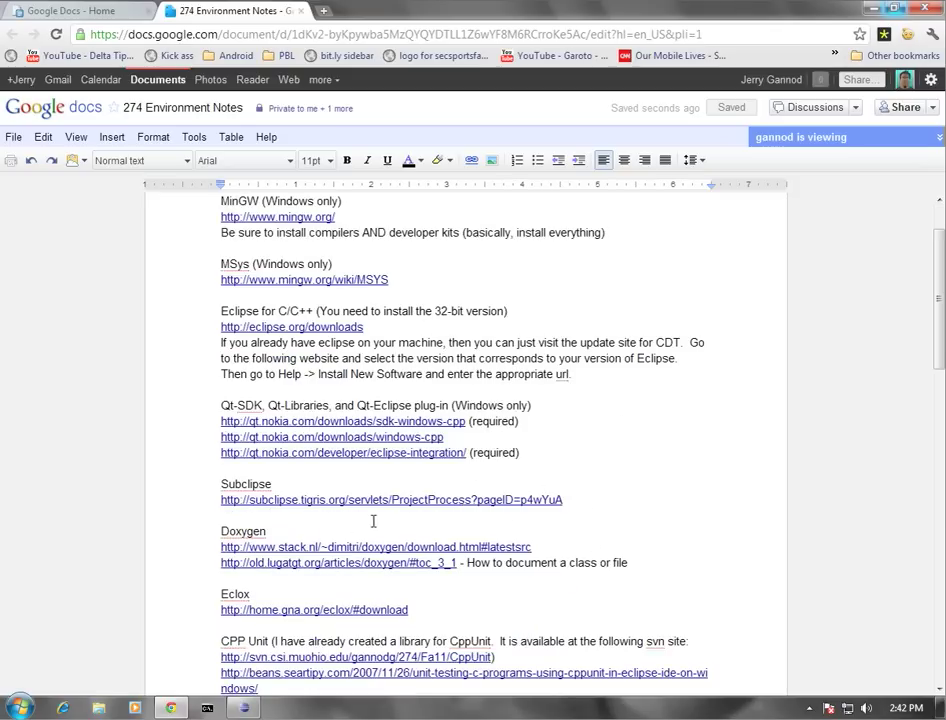
Step: Append ' (plugin)' after the Subclipse and Eclox download links
{"action": "left_click", "coordinate": [588, 500]}
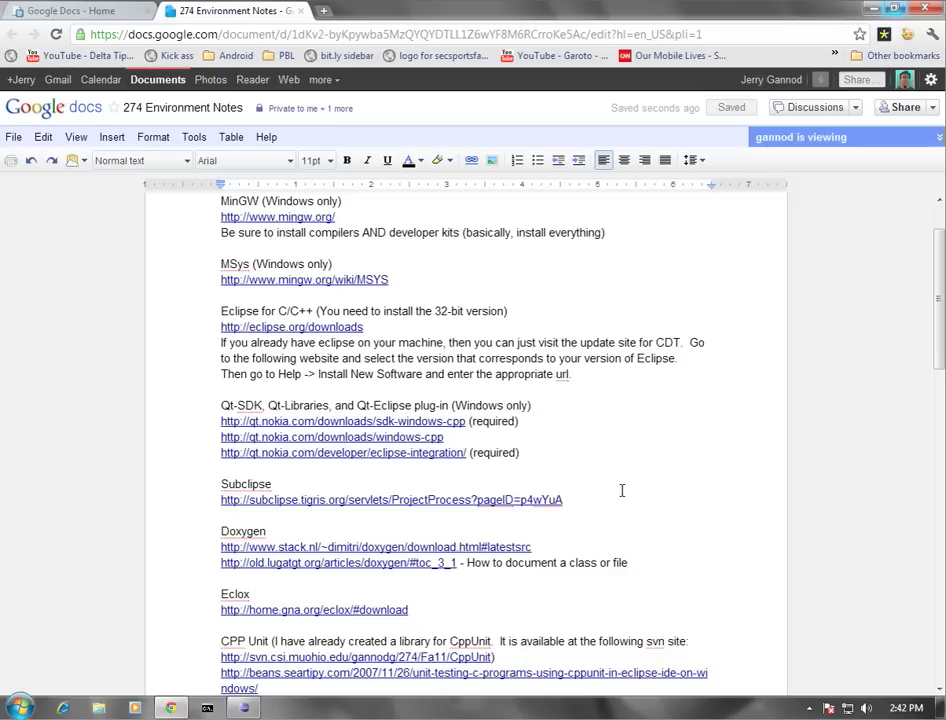
{"action": "type", "text": "(plugin"}
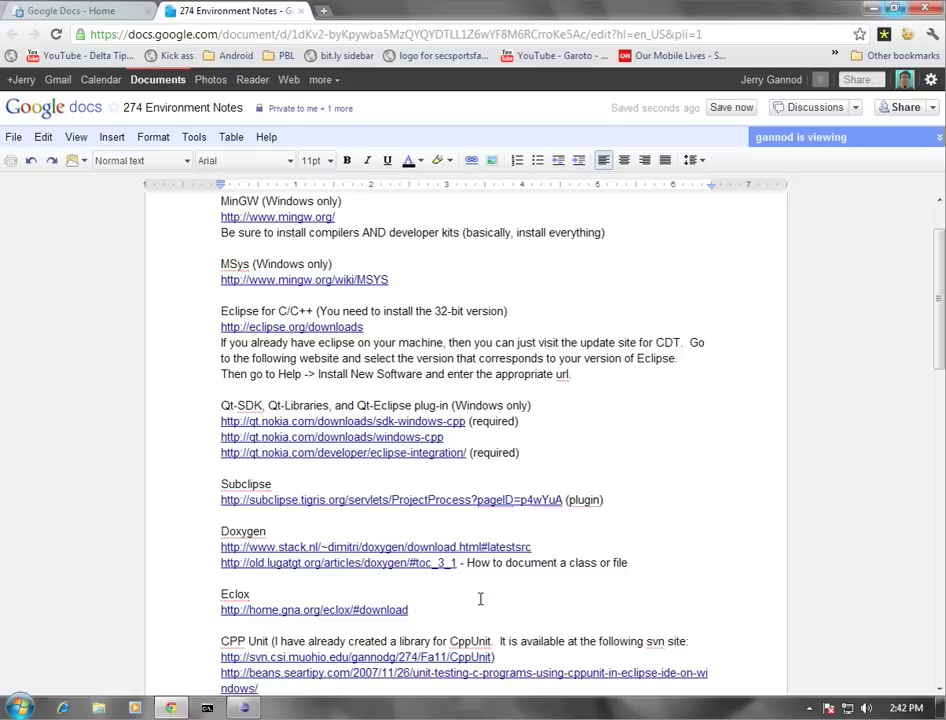
{"action": "type", "text": "("}
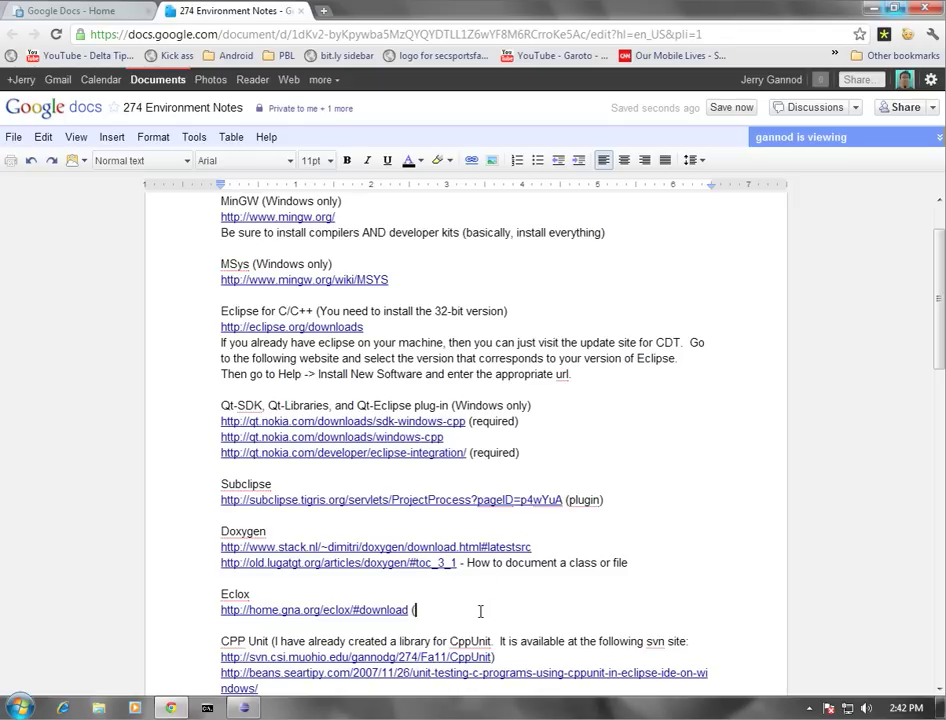
{"action": "type", "text": "p"}
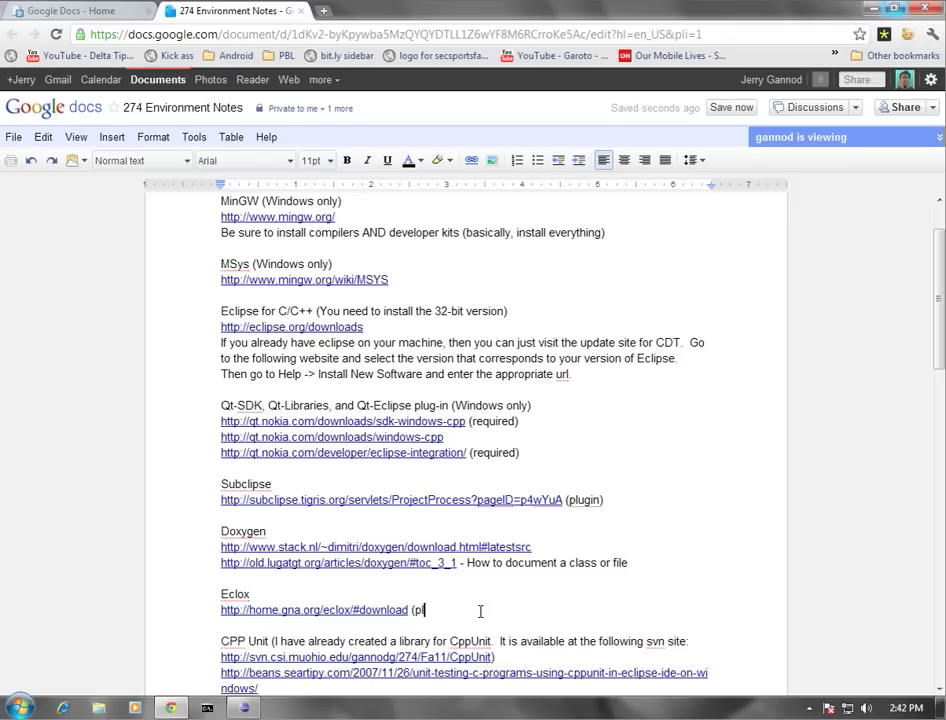
{"action": "type", "text": "lugin)"}
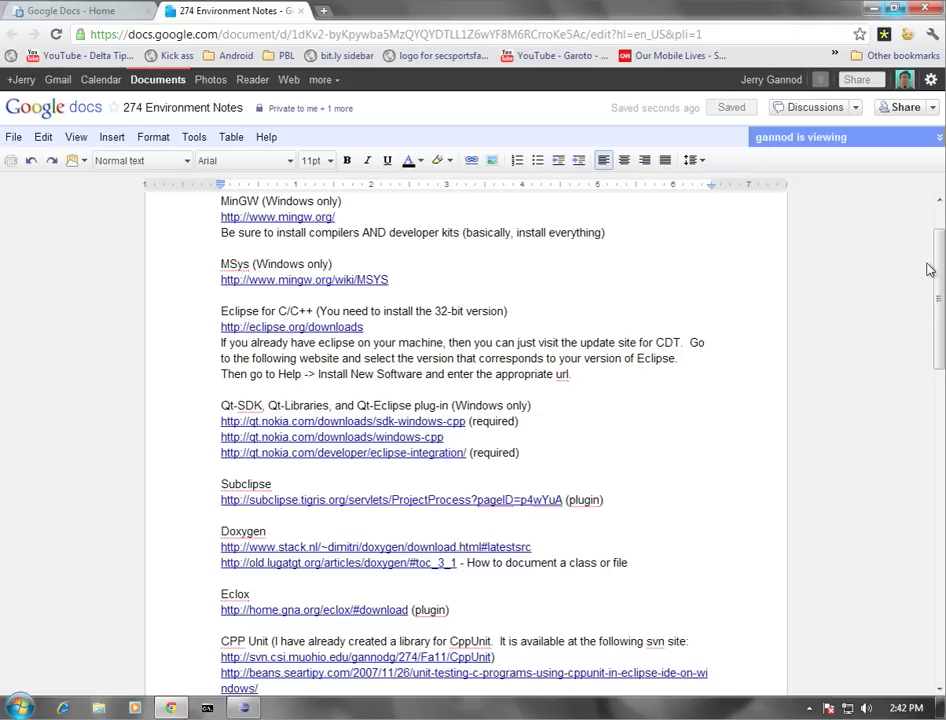
{"action": "scroll", "scroll_direction": "down", "scroll_amount": 3}
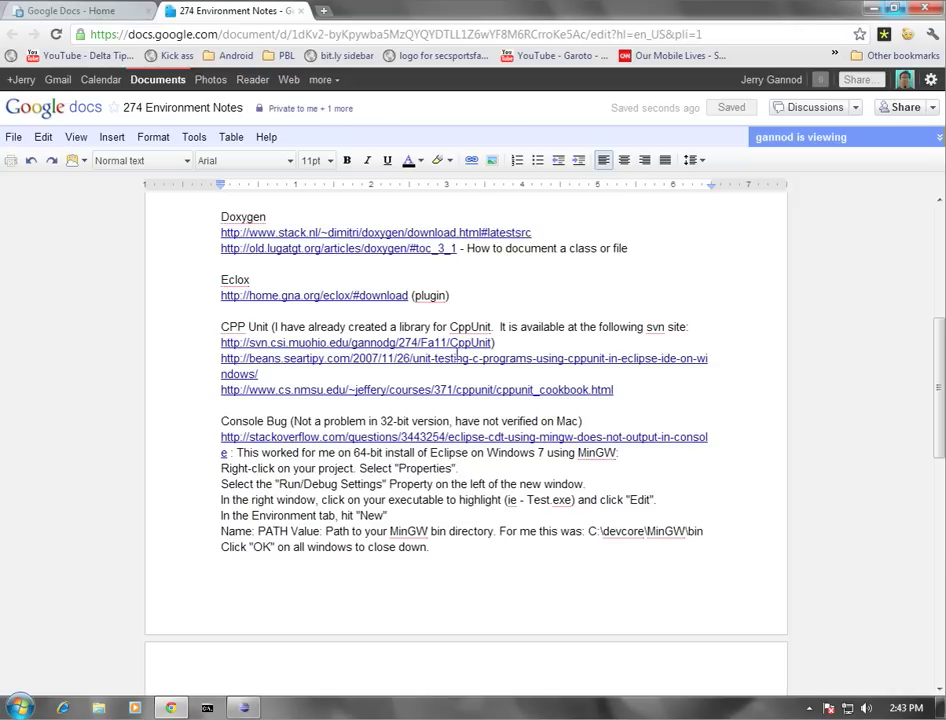
{"action": "scroll", "scroll_direction": "down", "scroll_amount": 3}
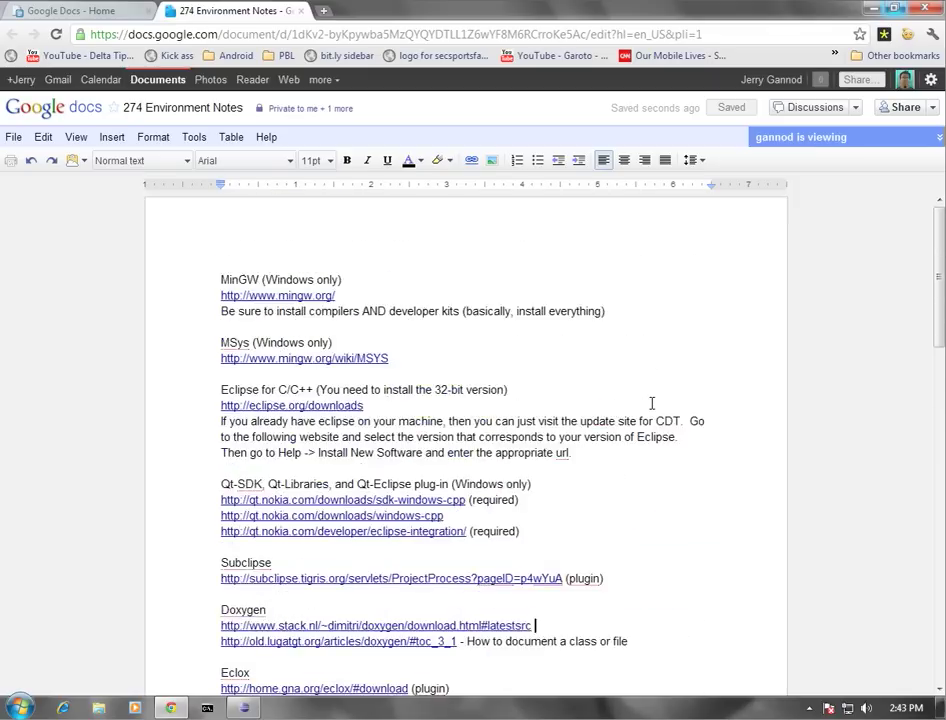
{"action": "scroll", "scroll_direction": "down", "scroll_amount": 3}
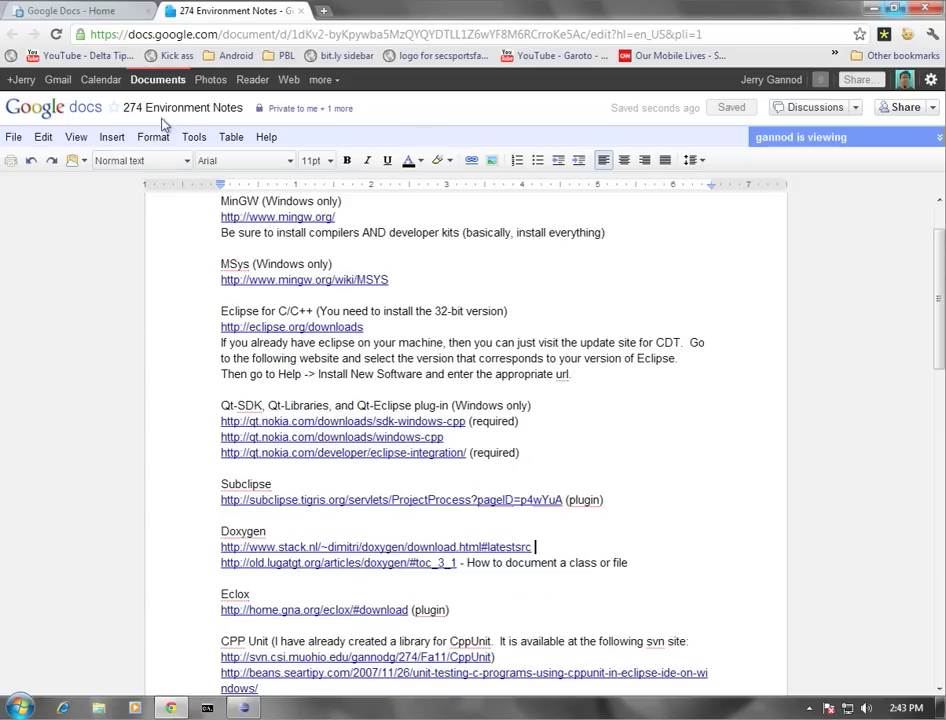
{"action": "scroll", "scroll_direction": "down", "scroll_amount": 3}
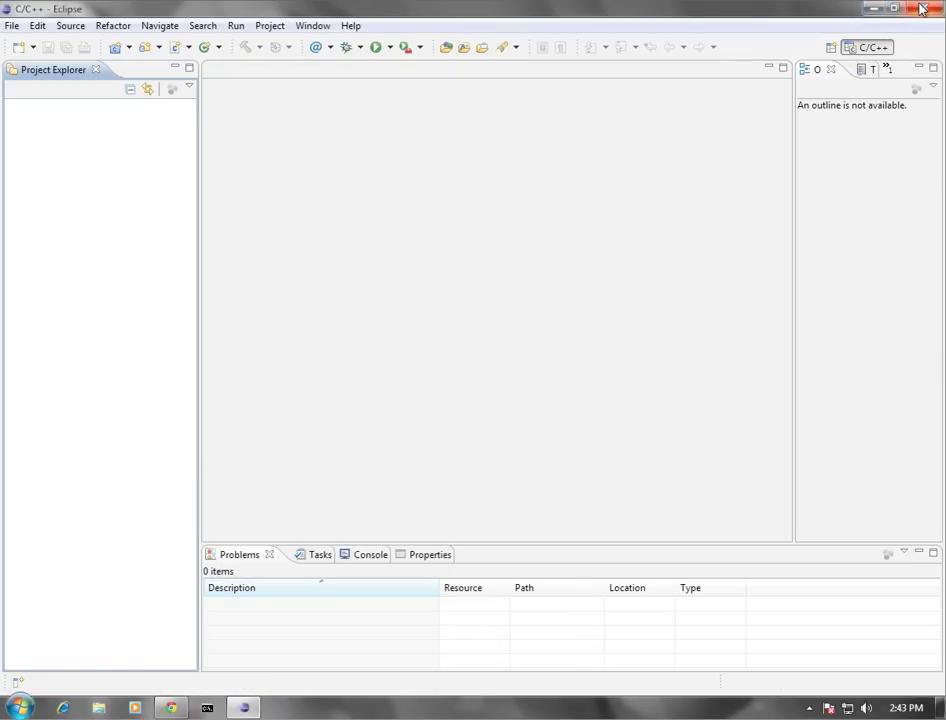
Step: Exit Eclipse via File > Exit and confirm, returning to the desktop
{"action": "left_click", "coordinate": [920, 8]}
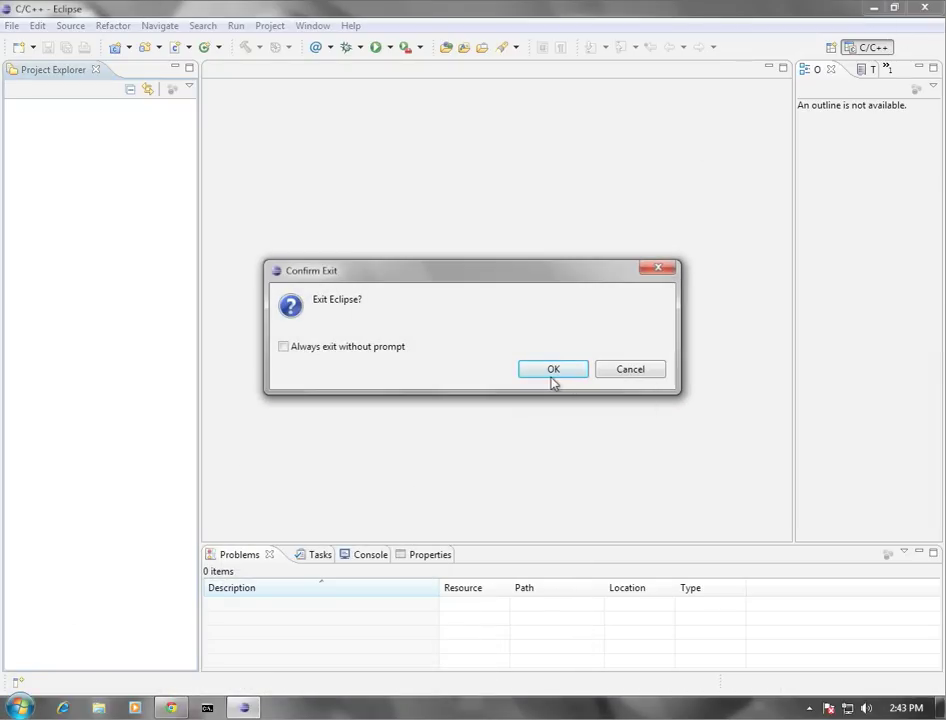
{"action": "left_click", "coordinate": [552, 368]}
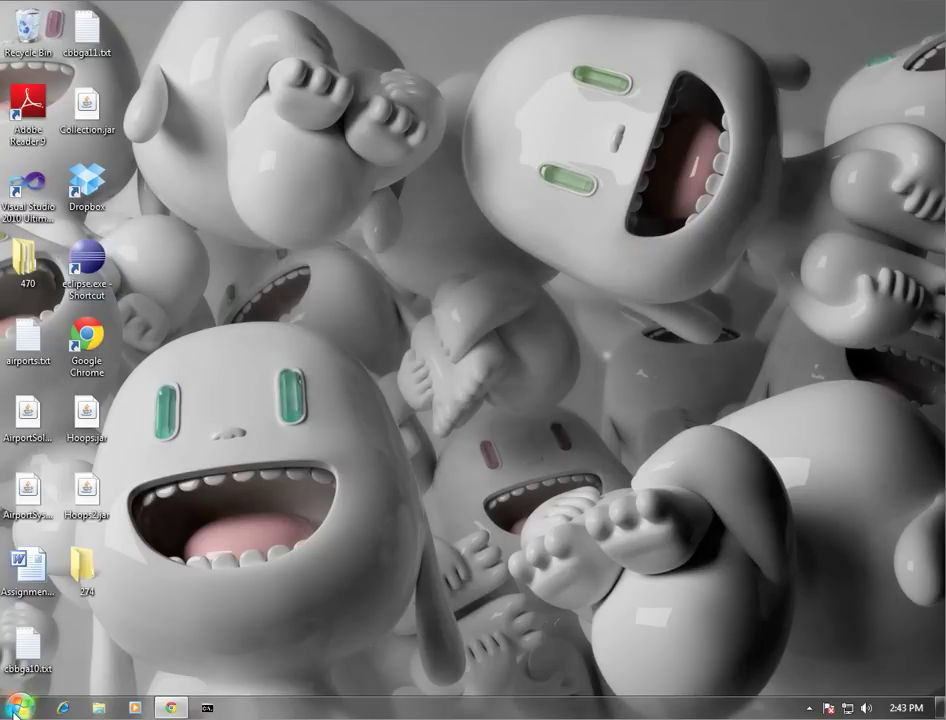
{"action": "left_click", "coordinate": [18, 708]}
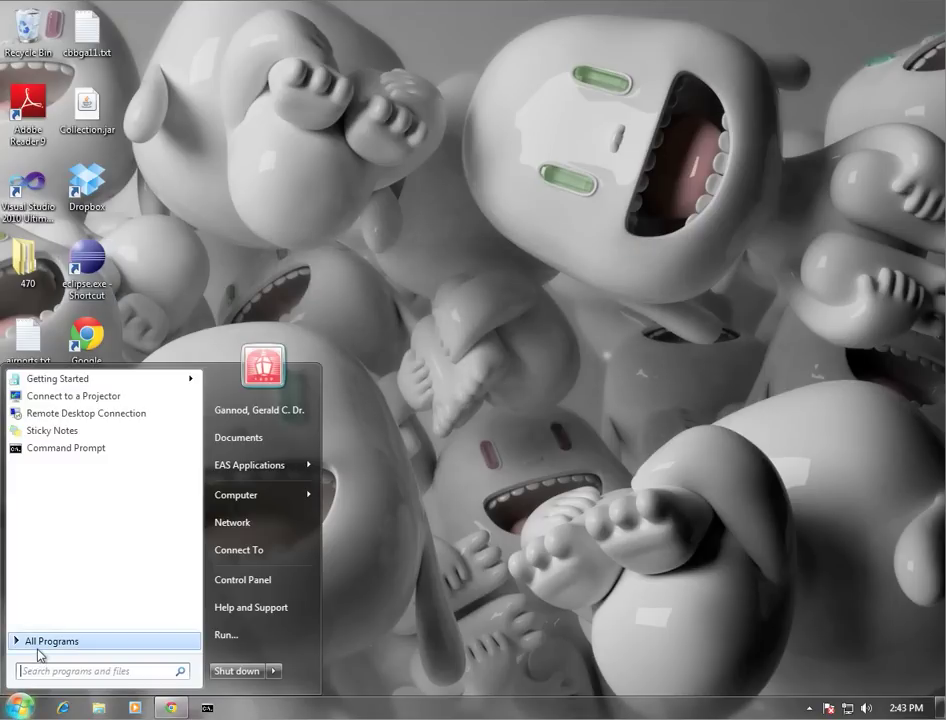
{"action": "left_click", "coordinate": [48, 640]}
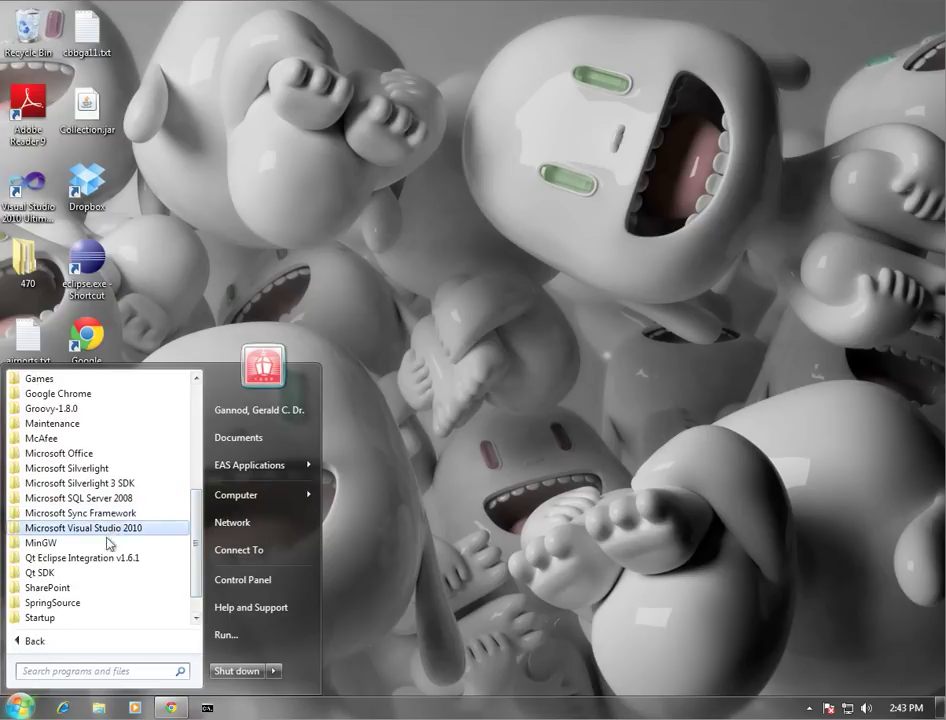
{"action": "mouse_move", "coordinate": [80, 556]}
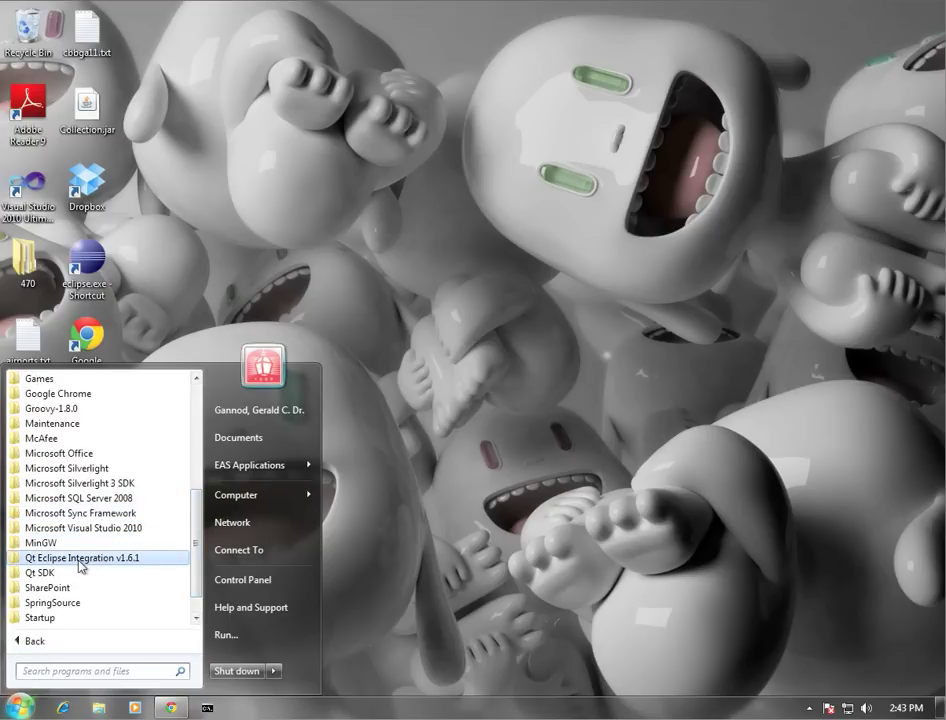
{"action": "left_click", "coordinate": [80, 556]}
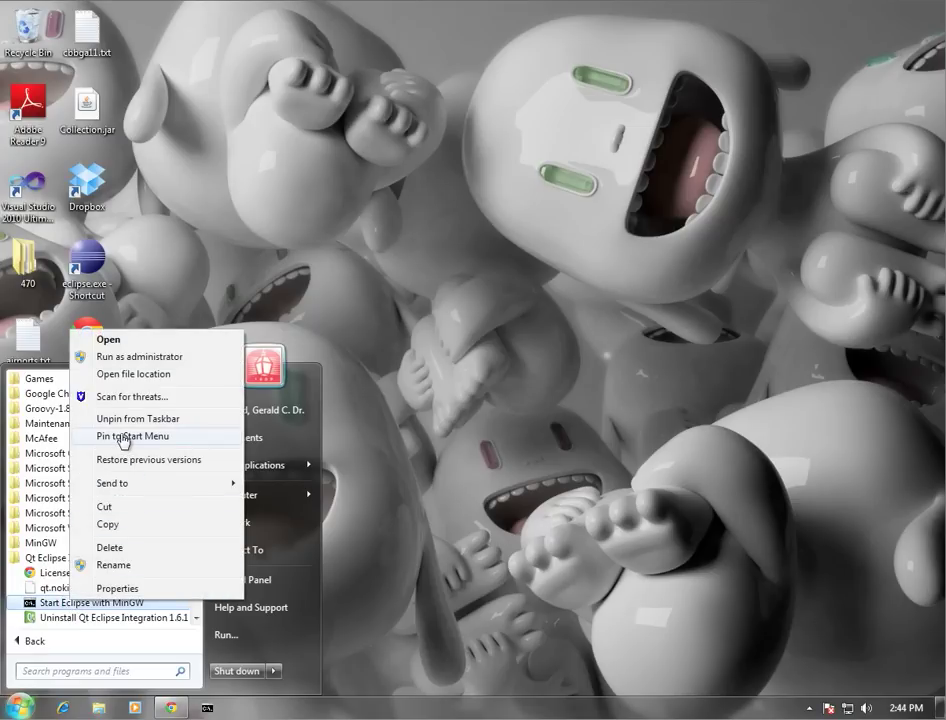
{"action": "mouse_move", "coordinate": [136, 418]}
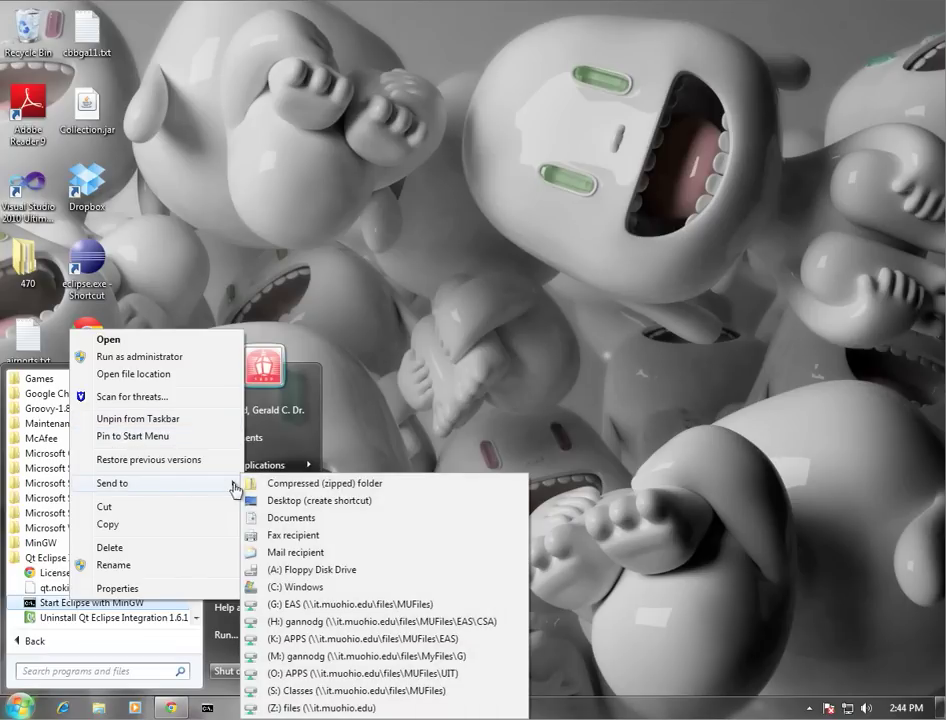
{"action": "mouse_move", "coordinate": [262, 500]}
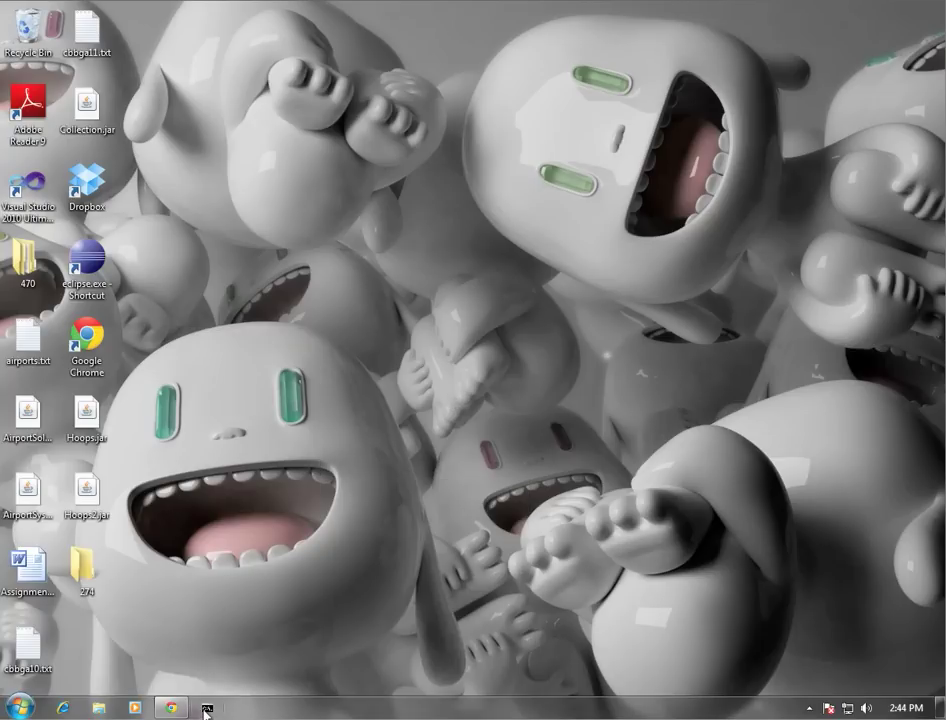
Step: Launch Eclipse with MinGW from the desktop shortcut, accepting the default workspace
{"action": "double_click", "coordinate": [86, 252]}
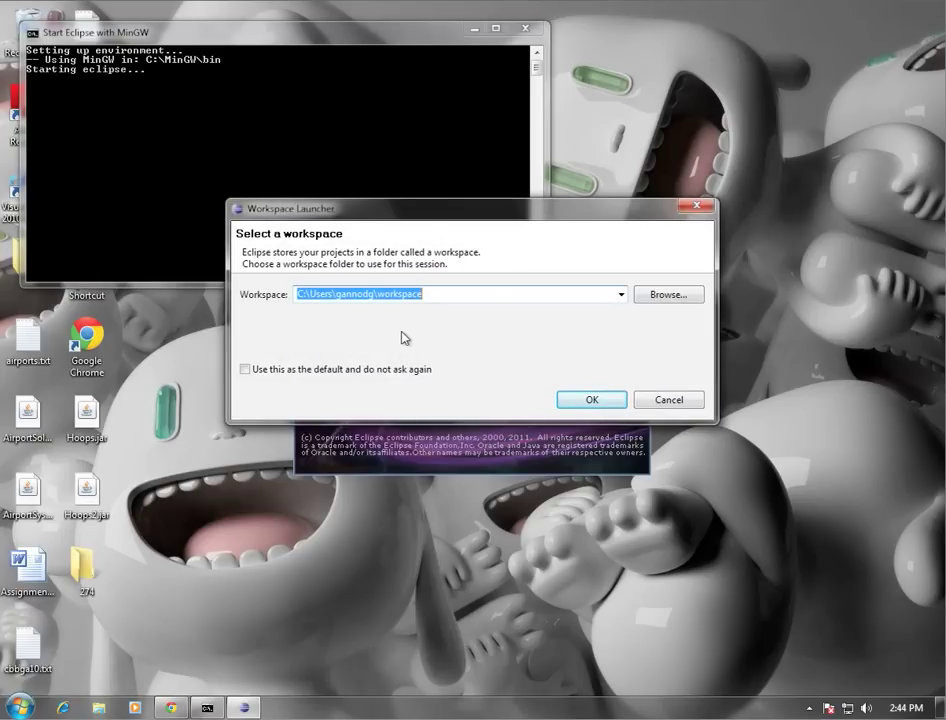
{"action": "mouse_move", "coordinate": [456, 340]}
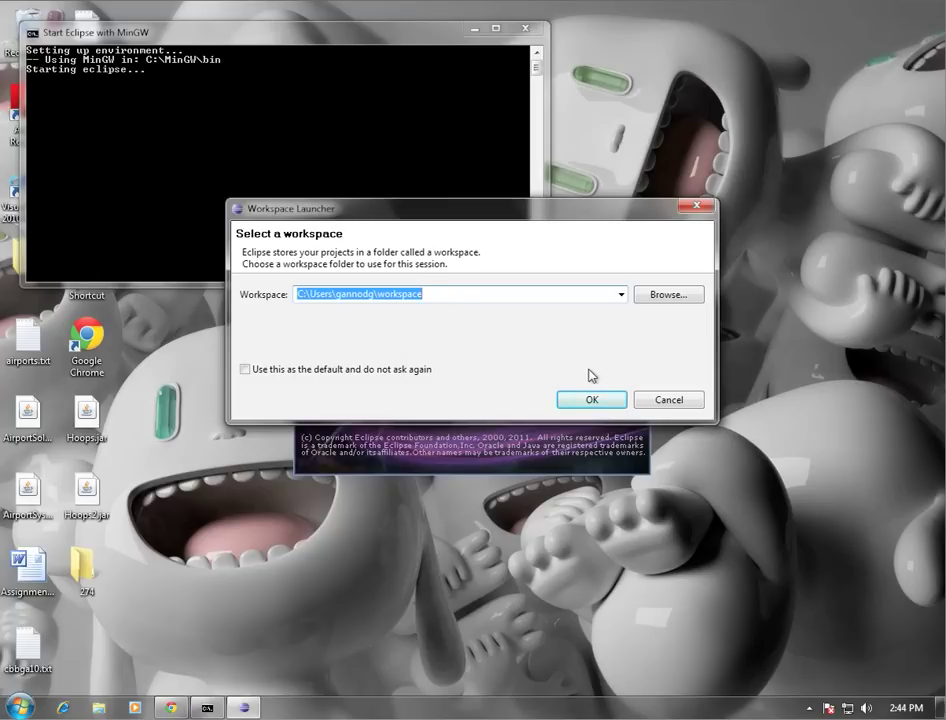
{"action": "left_click", "coordinate": [590, 400]}
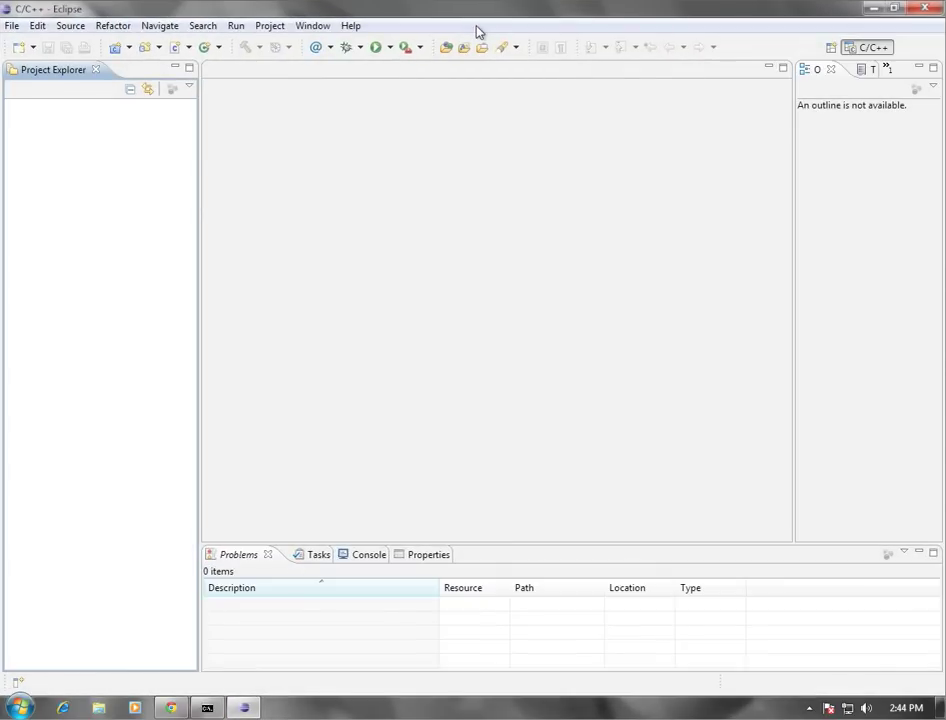
{"action": "mouse_move", "coordinate": [312, 26]}
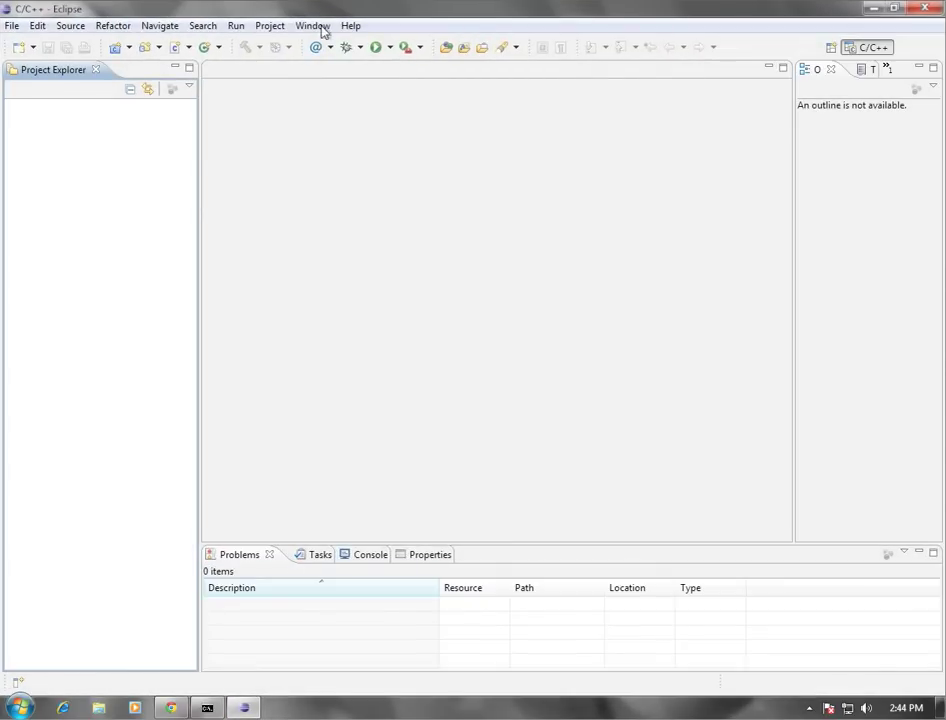
{"action": "left_click", "coordinate": [12, 24]}
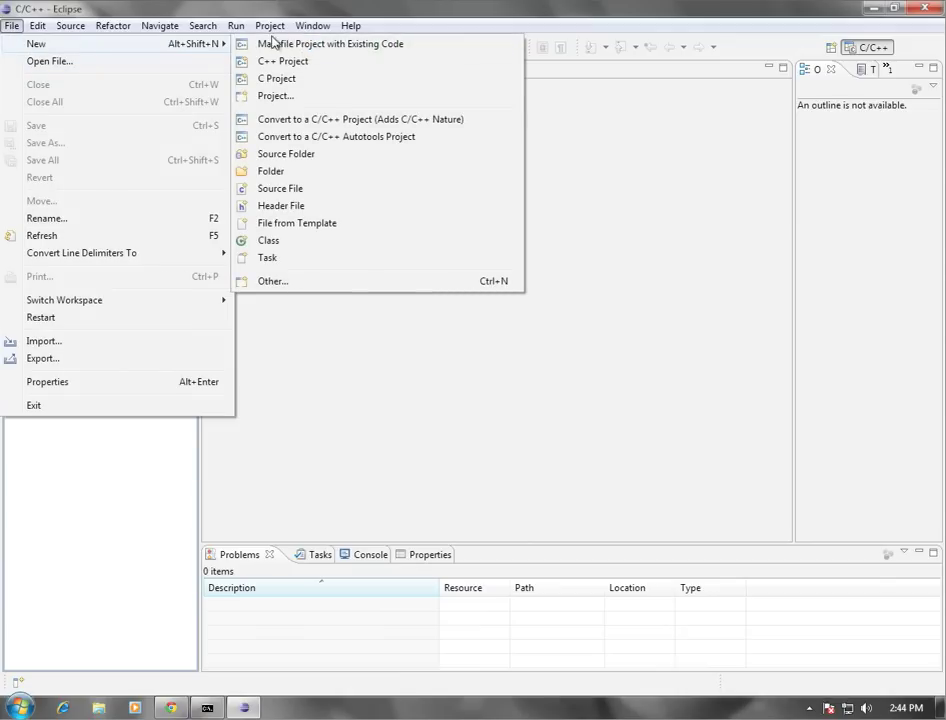
{"action": "mouse_move", "coordinate": [278, 60]}
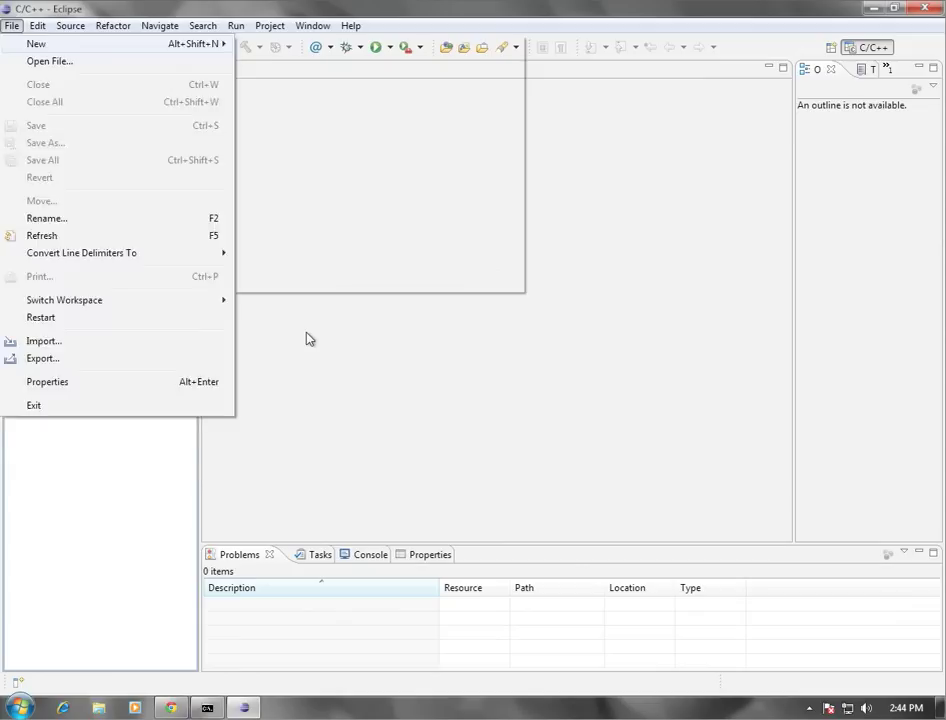
{"action": "left_click", "coordinate": [284, 88]}
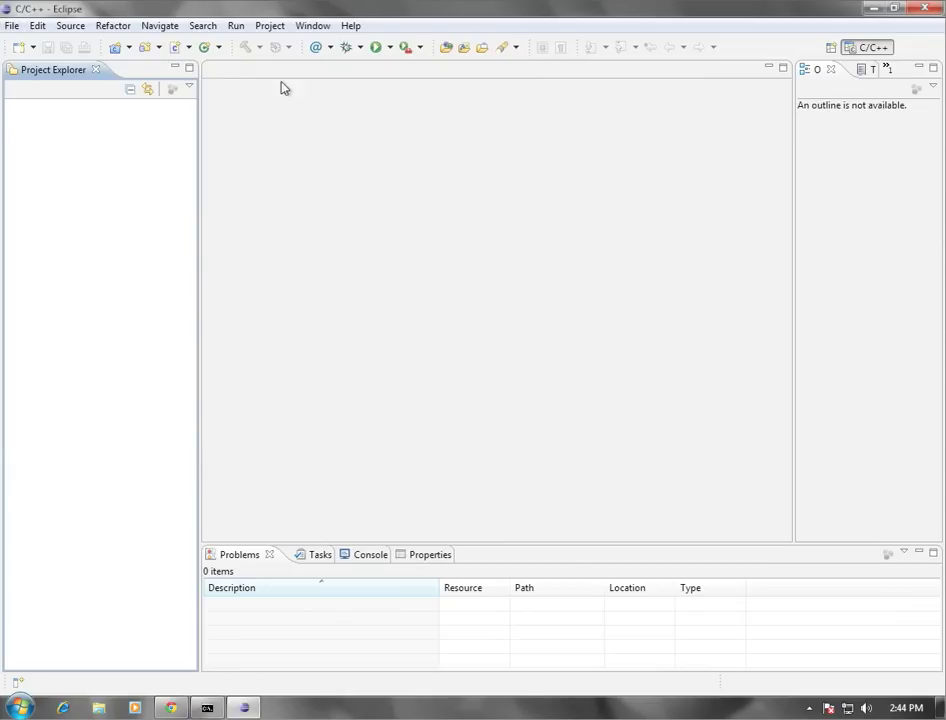
{"action": "mouse_move", "coordinate": [328, 48]}
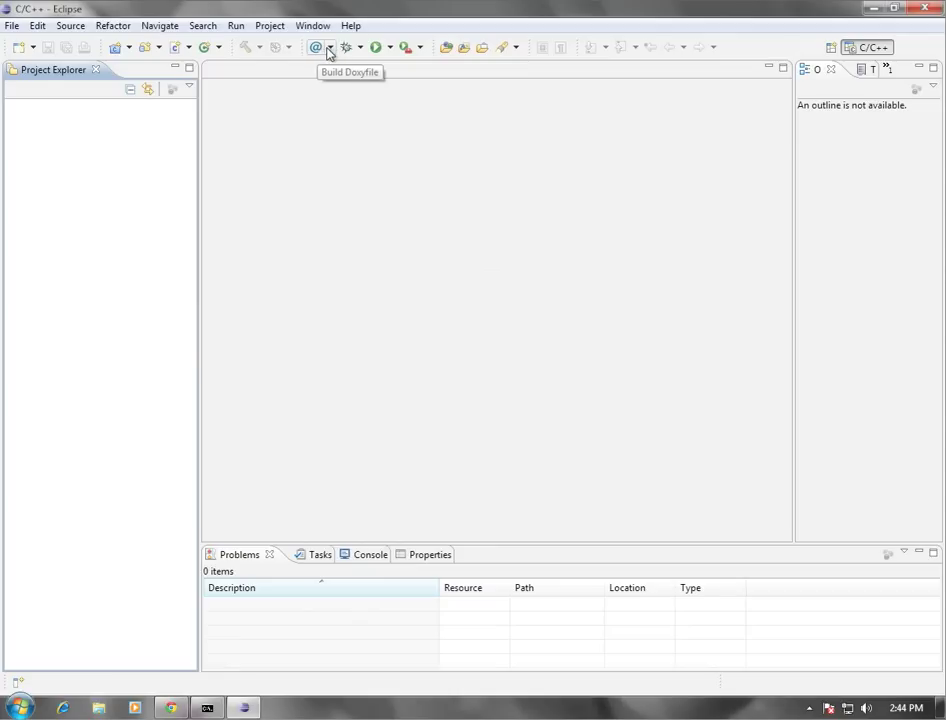
{"action": "mouse_move", "coordinate": [330, 62]}
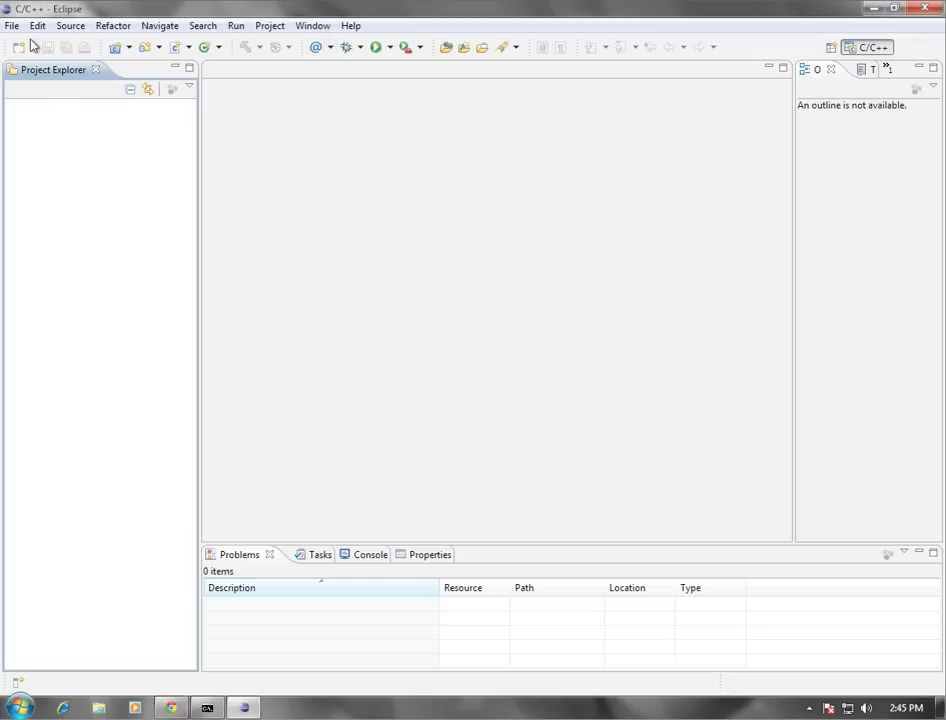
Step: Create a new Hello World C++ Project with MinGW GCC and name it Demo1
{"action": "left_click", "coordinate": [16, 48]}
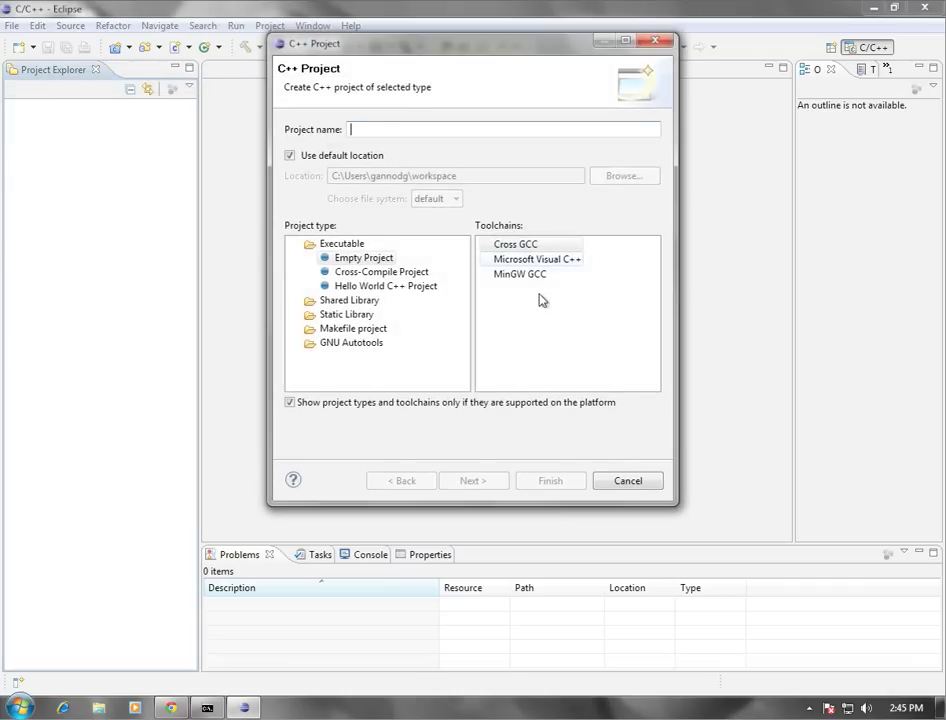
{"action": "left_click", "coordinate": [364, 256]}
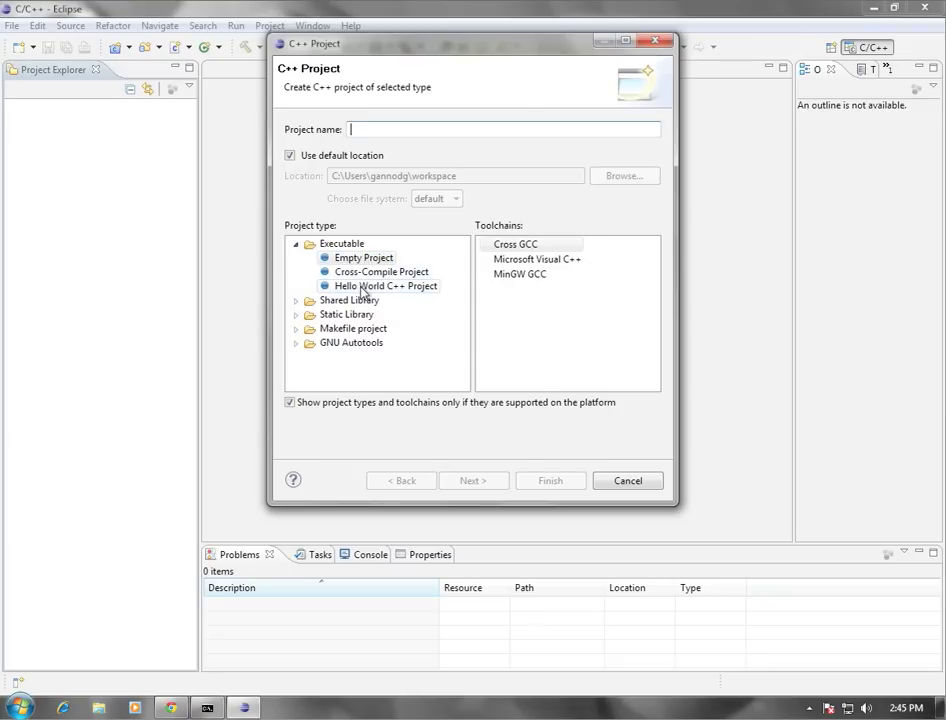
{"action": "left_click", "coordinate": [384, 284]}
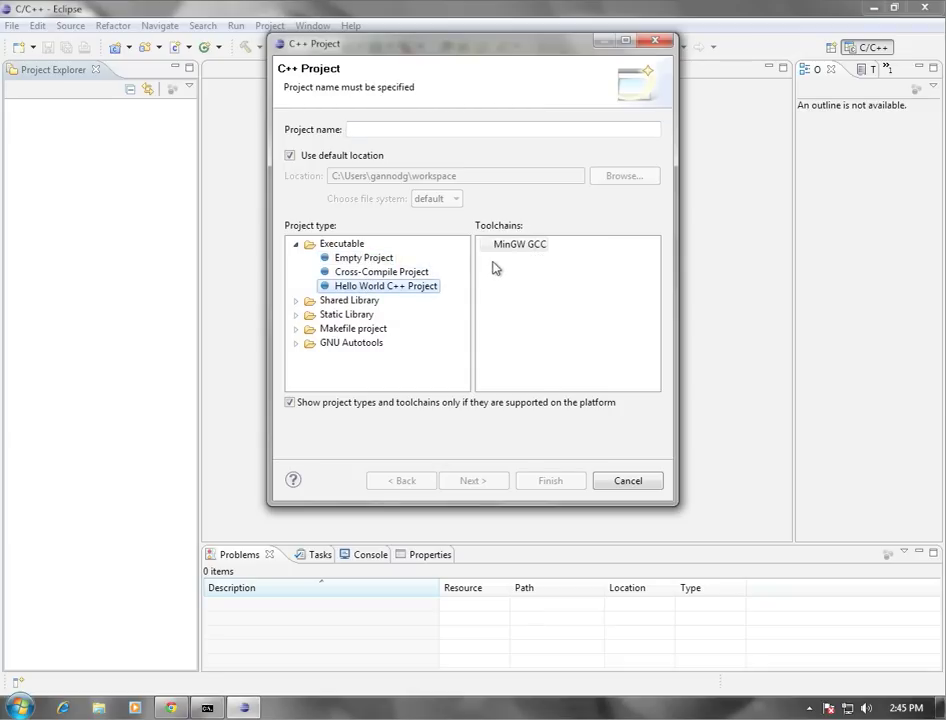
{"action": "left_click", "coordinate": [364, 256]}
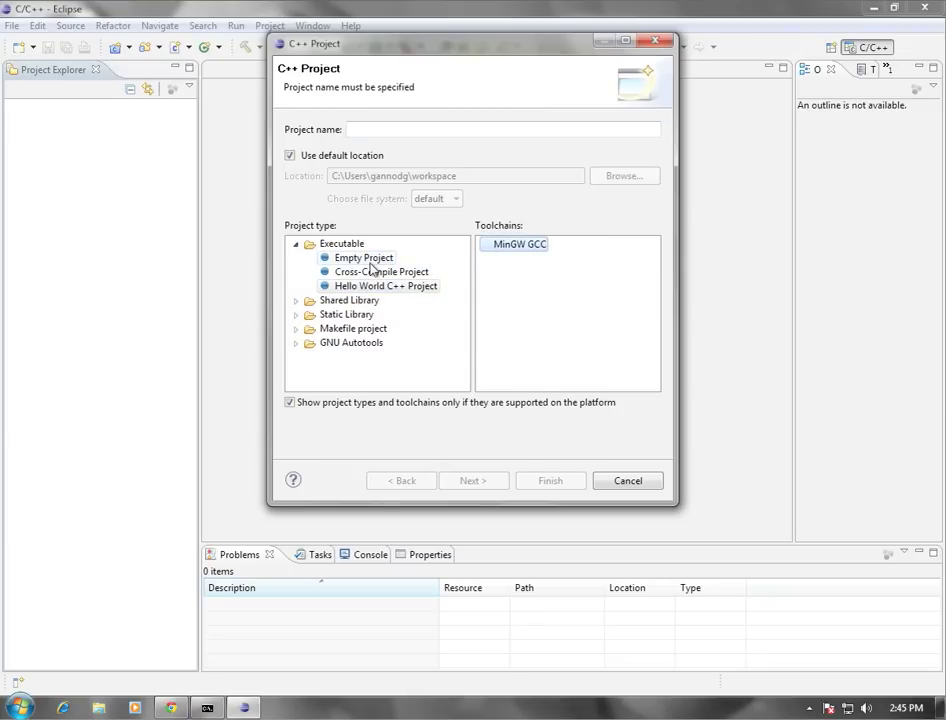
{"action": "left_click", "coordinate": [364, 256]}
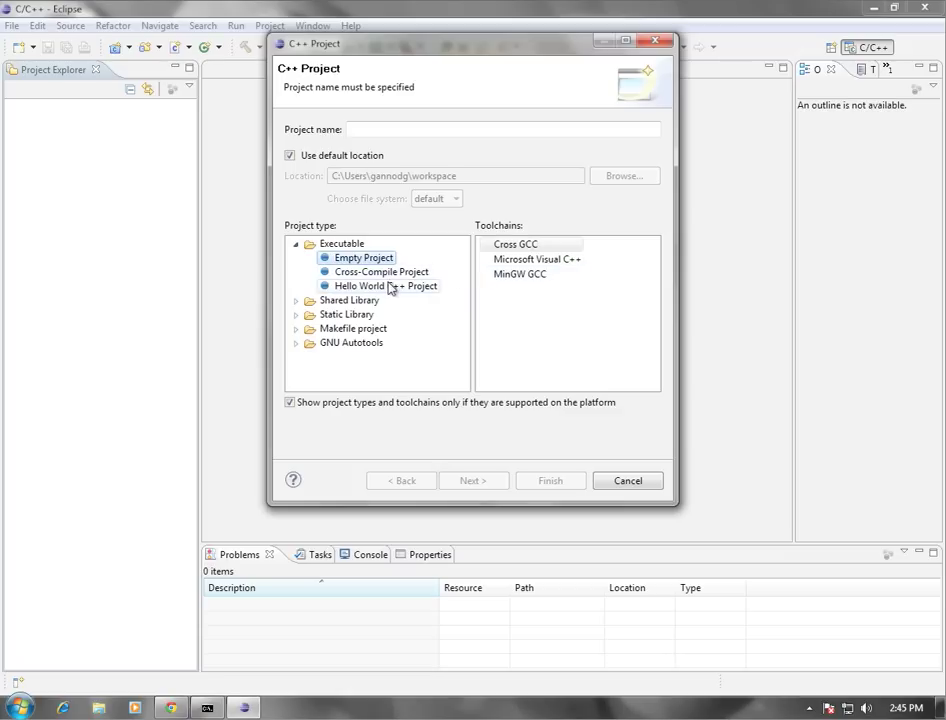
{"action": "left_click", "coordinate": [384, 286]}
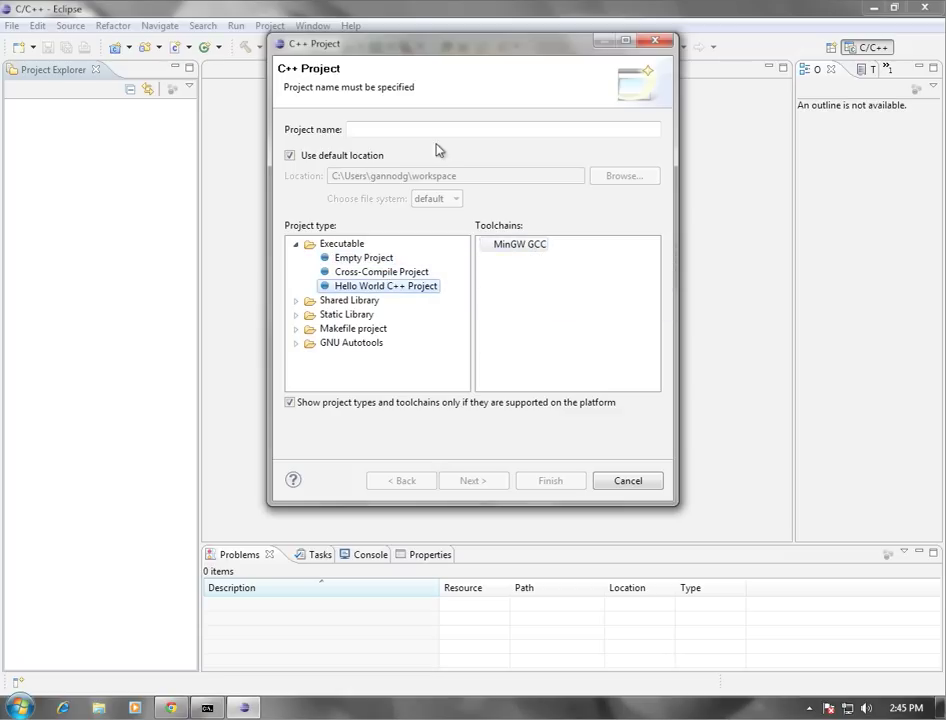
{"action": "left_click", "coordinate": [506, 128]}
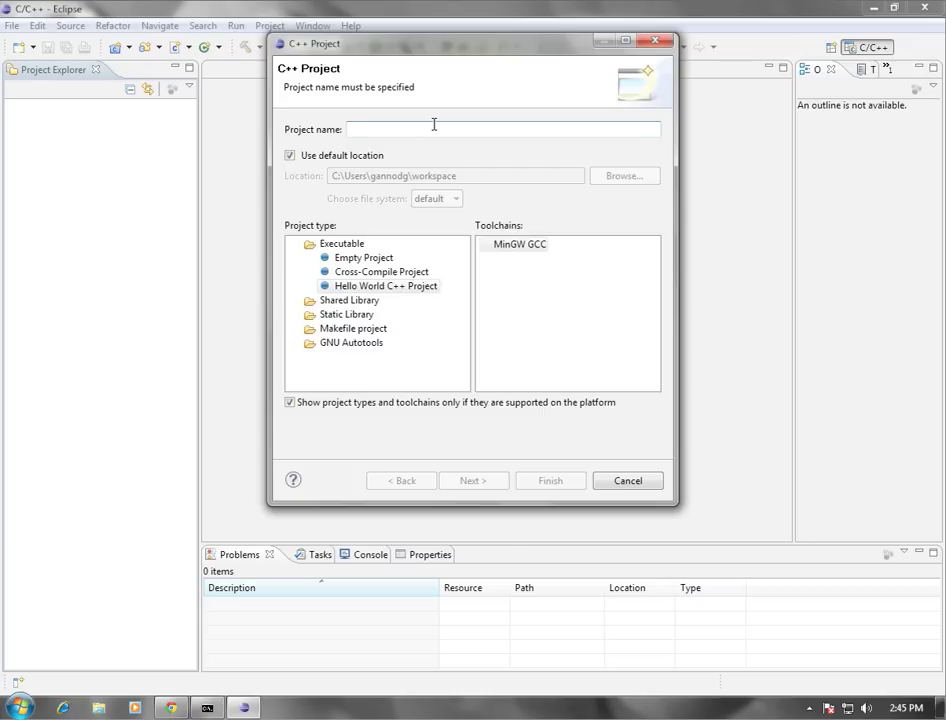
{"action": "type", "text": "Demo1"}
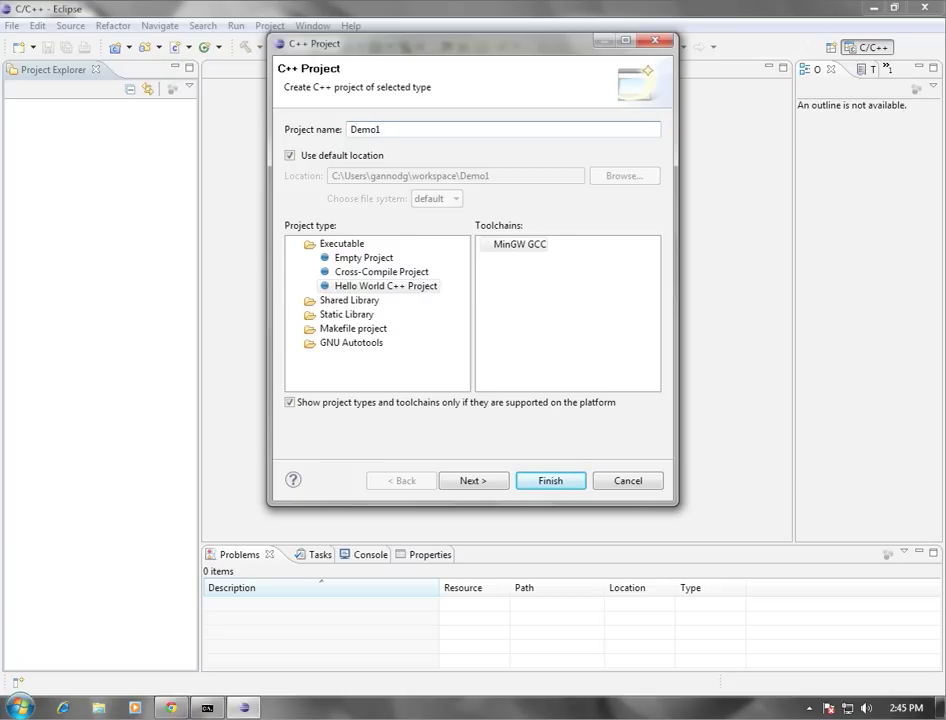
{"action": "mouse_move", "coordinate": [472, 480]}
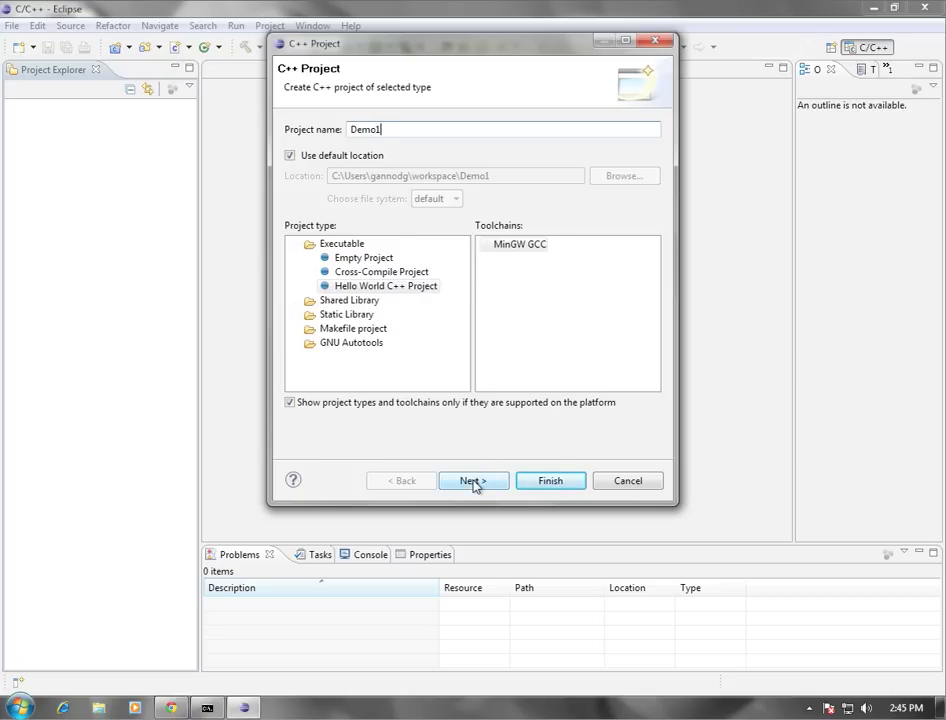
Step: Fill the basic settings with author Jerry Gannod and copyright notice (C) Miami University
{"action": "left_click", "coordinate": [472, 480]}
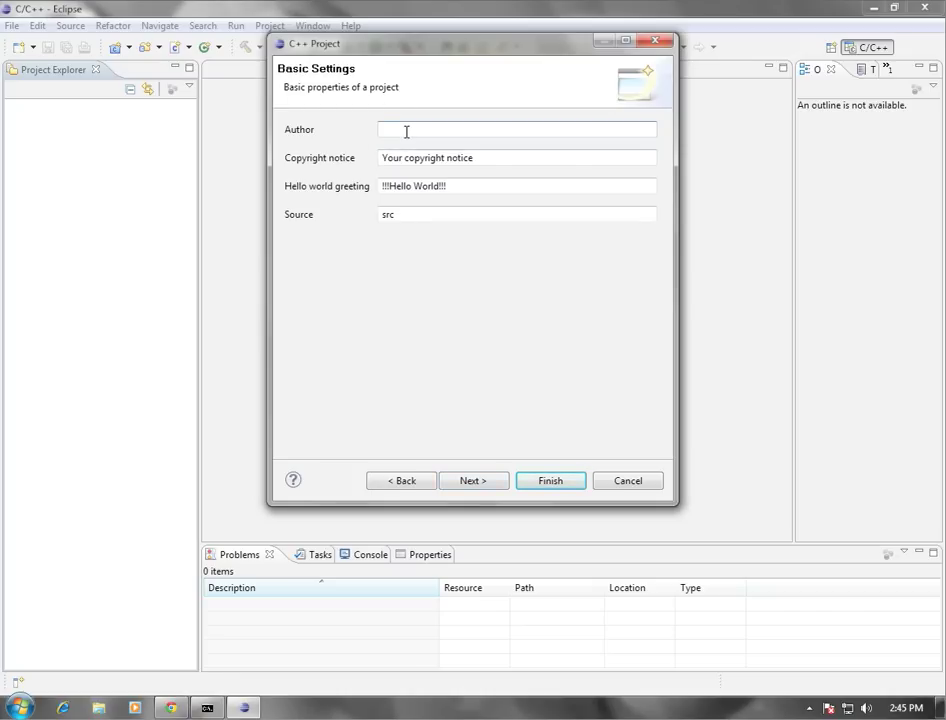
{"action": "type", "text": "Jerry"}
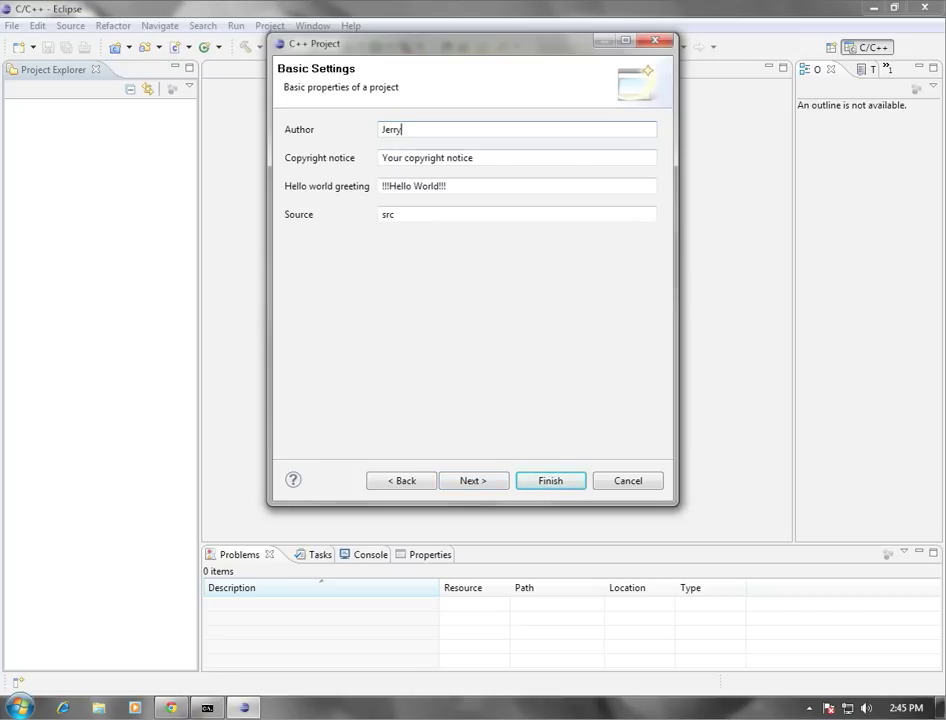
{"action": "type", "text": "Gannod"}
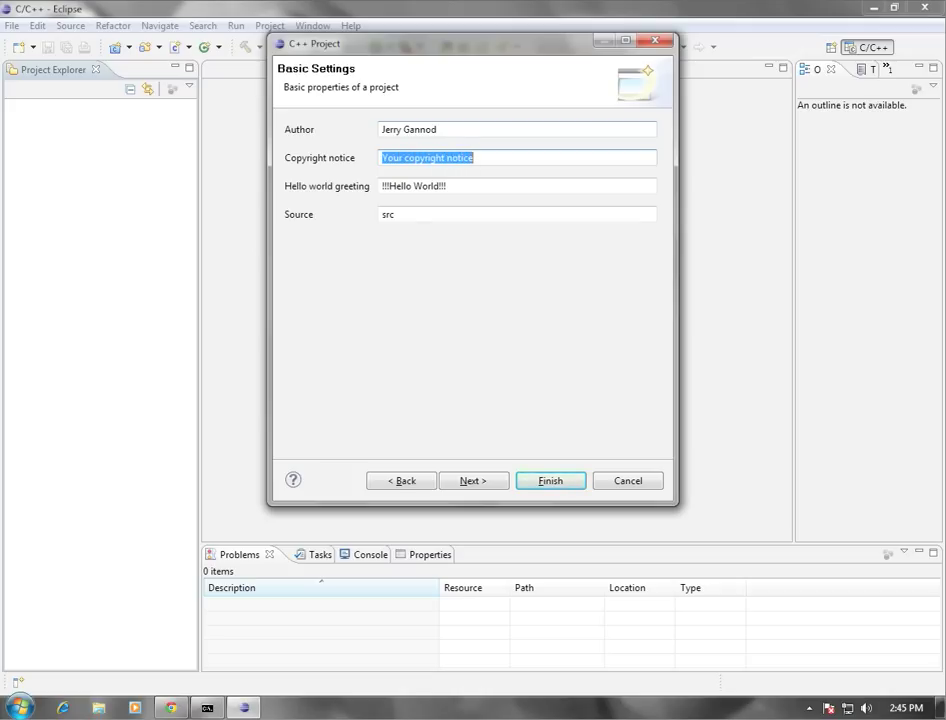
{"action": "type", "text": "(C)"}
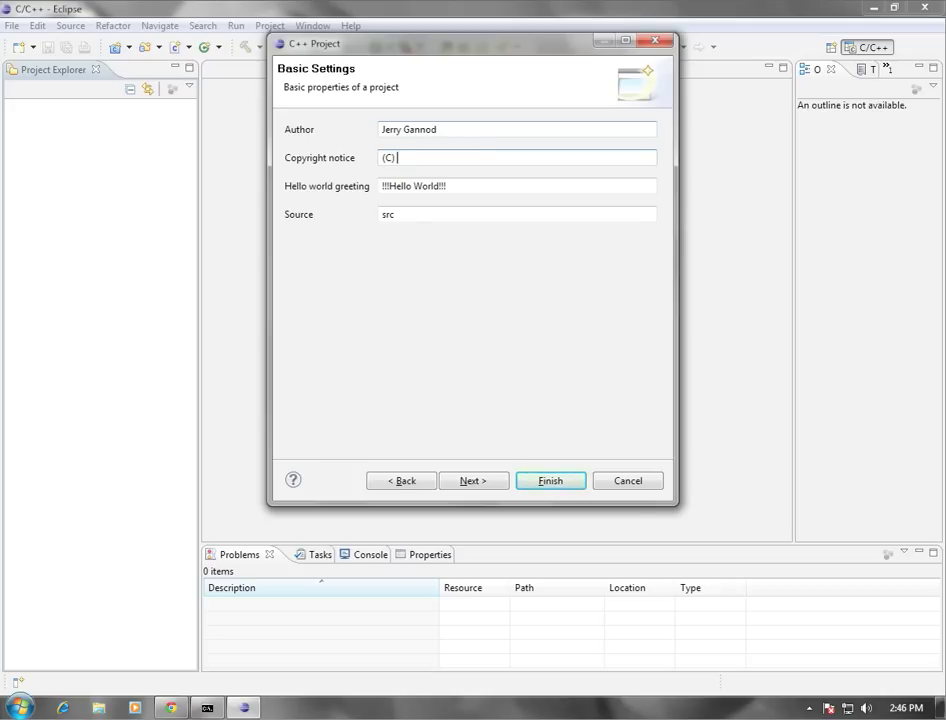
{"action": "type", "text": "Miami University"}
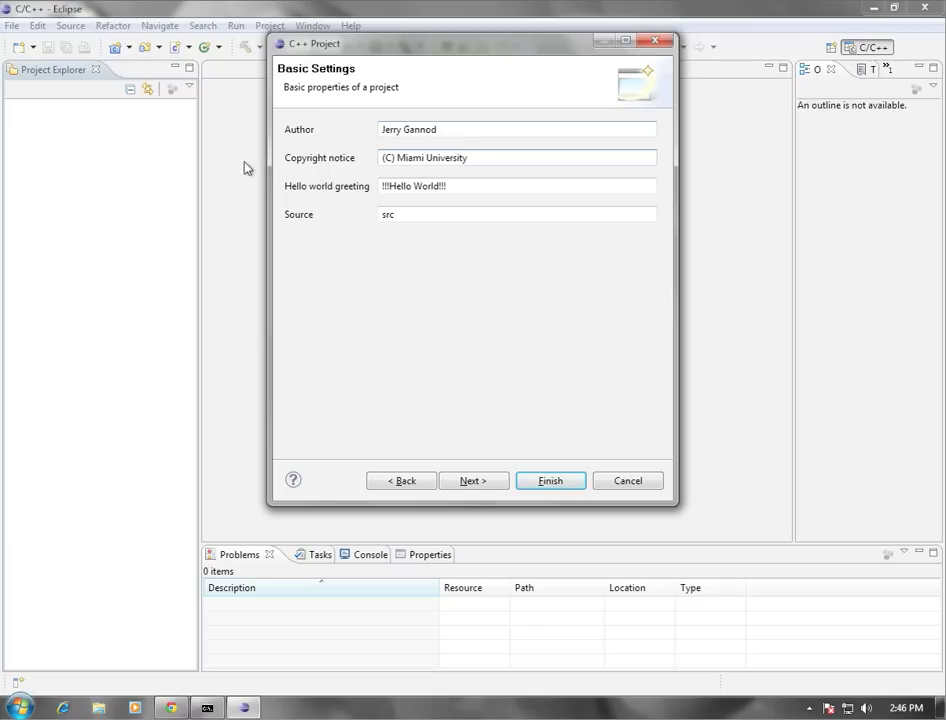
{"action": "mouse_move", "coordinate": [476, 496]}
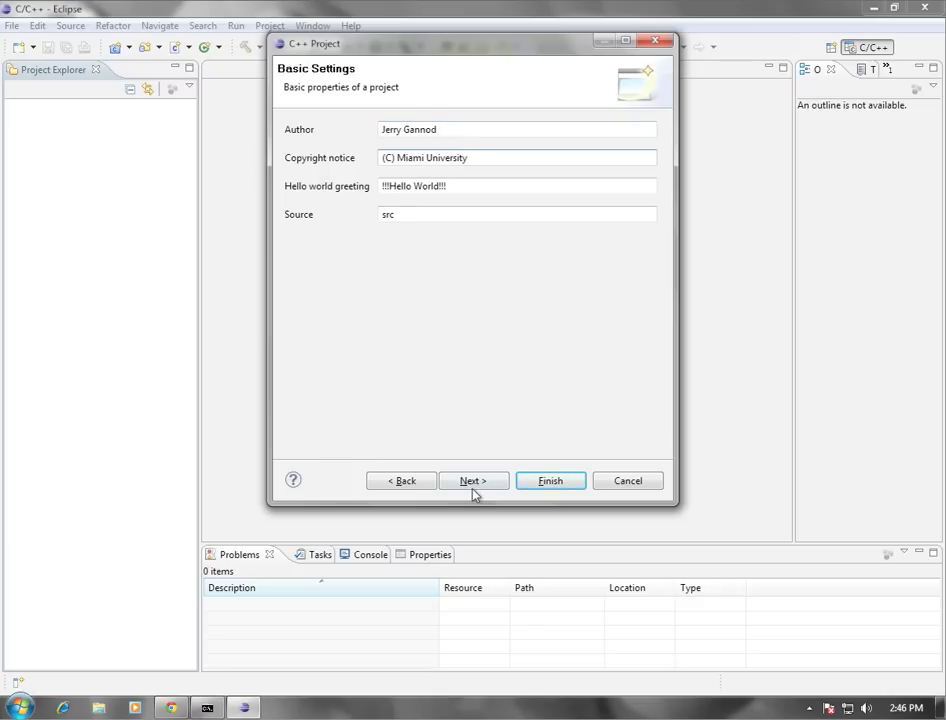
Step: Keep Debug and Release configurations and finish the wizard, opening Demo1.cpp
{"action": "left_click", "coordinate": [472, 480]}
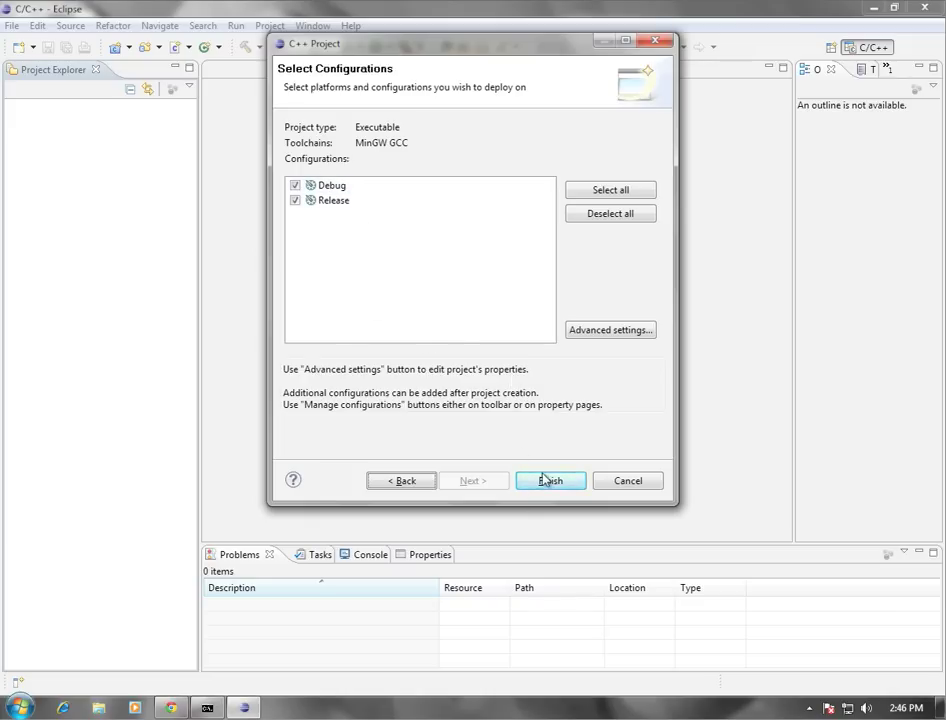
{"action": "left_click", "coordinate": [548, 480]}
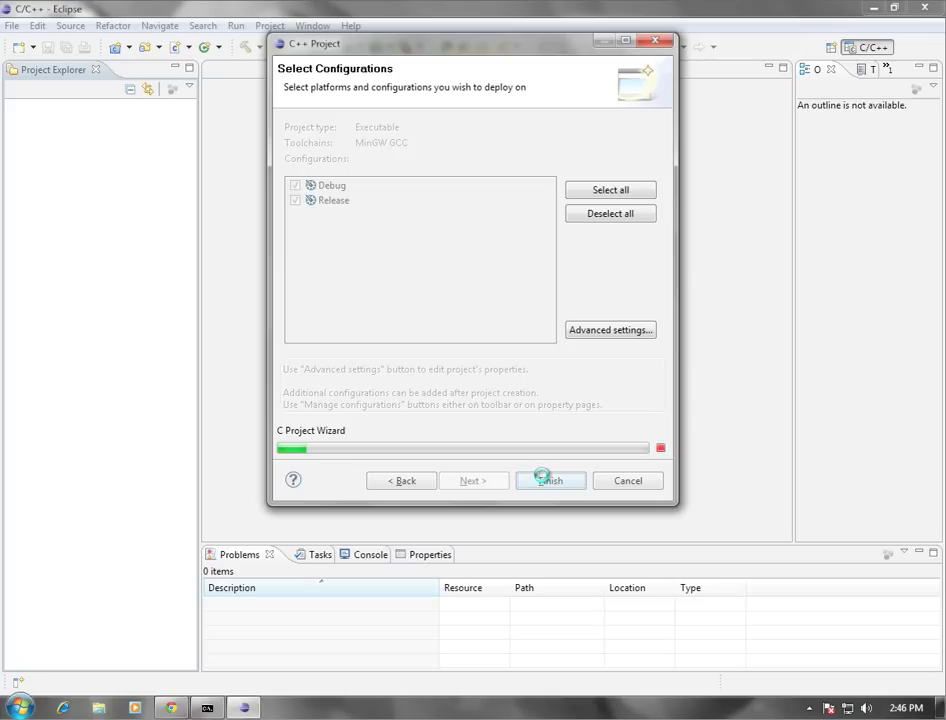
{"action": "left_click", "coordinate": [550, 480]}
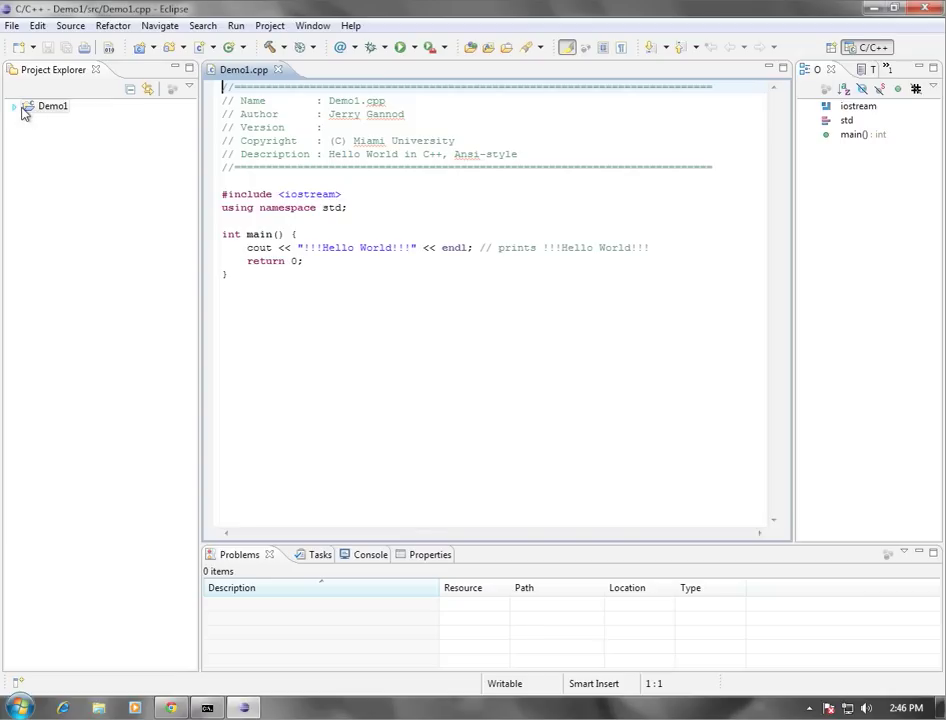
Step: Expand Demo1 and src to show Demo1.cpp, toggling the Includes folder open and closed
{"action": "left_click", "coordinate": [14, 104]}
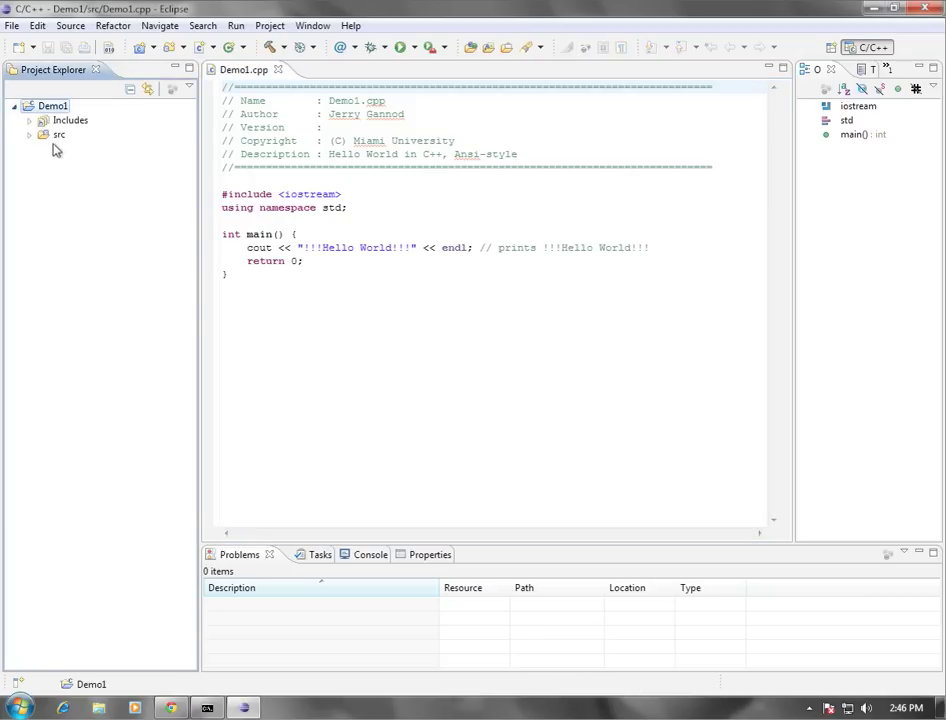
{"action": "left_click", "coordinate": [60, 134]}
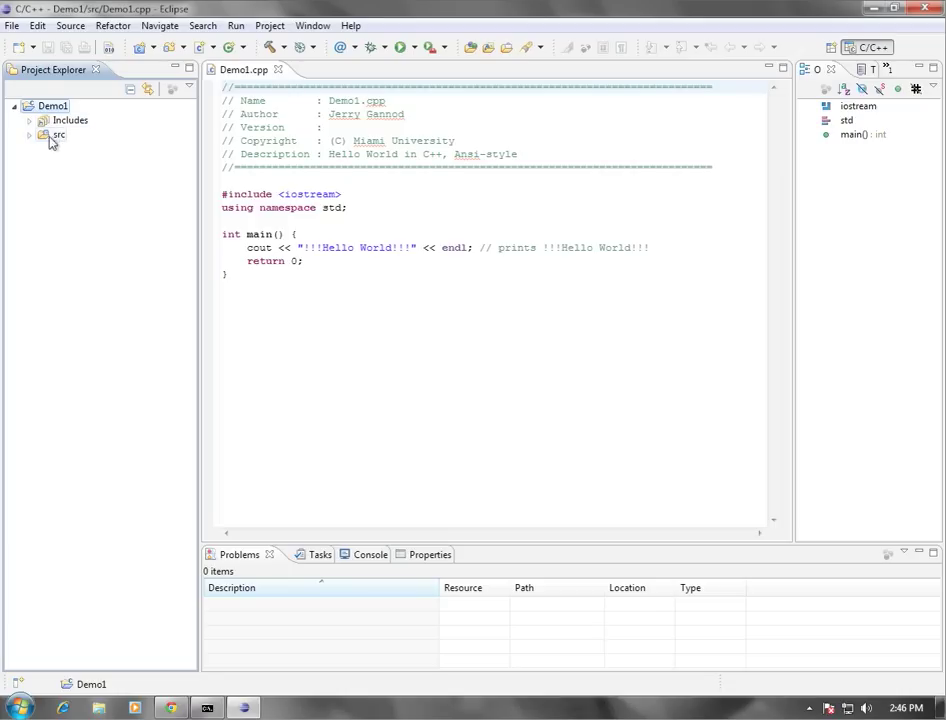
{"action": "left_click", "coordinate": [32, 134]}
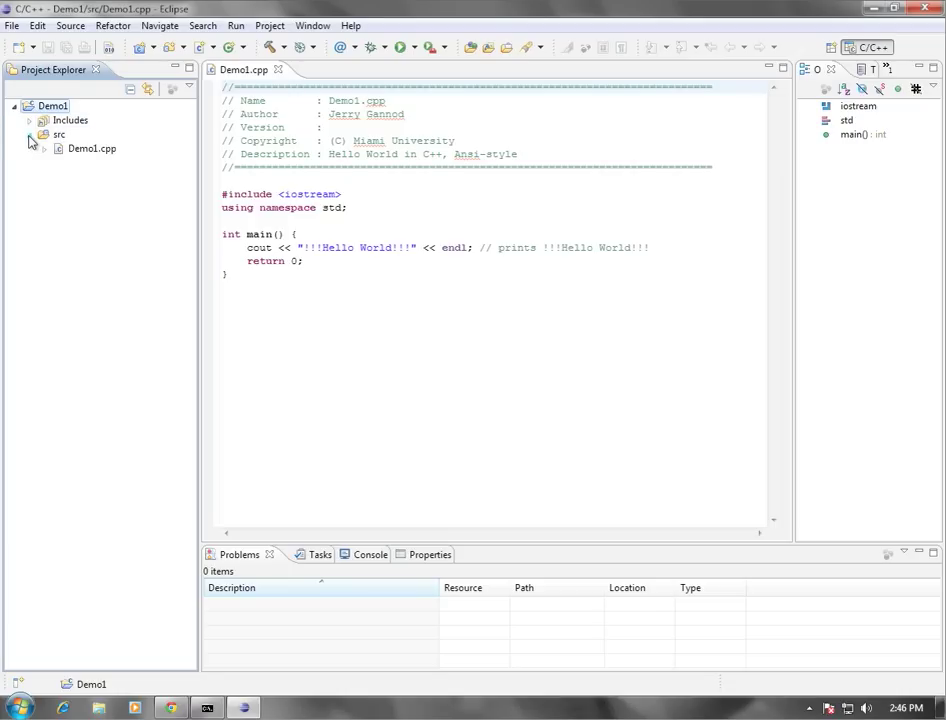
{"action": "left_click", "coordinate": [32, 120]}
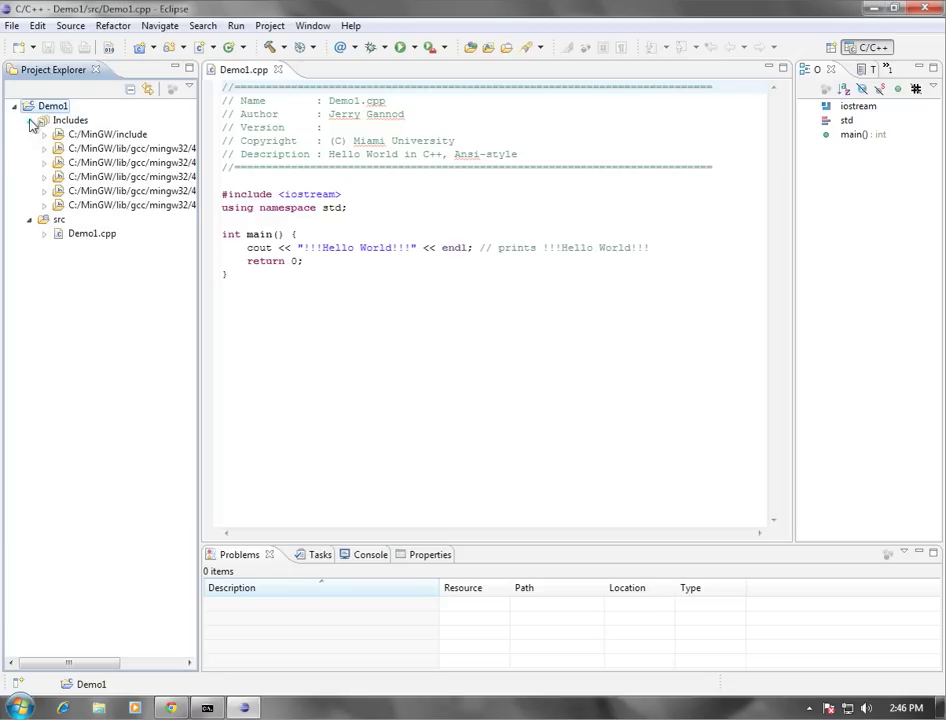
{"action": "left_click", "coordinate": [32, 120]}
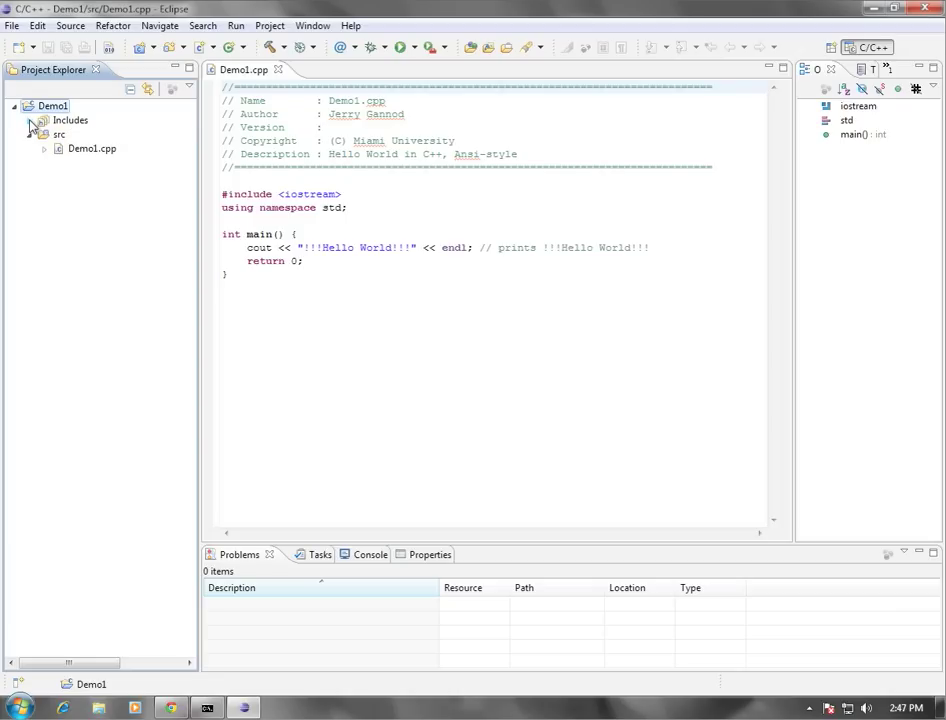
{"action": "left_click", "coordinate": [32, 120]}
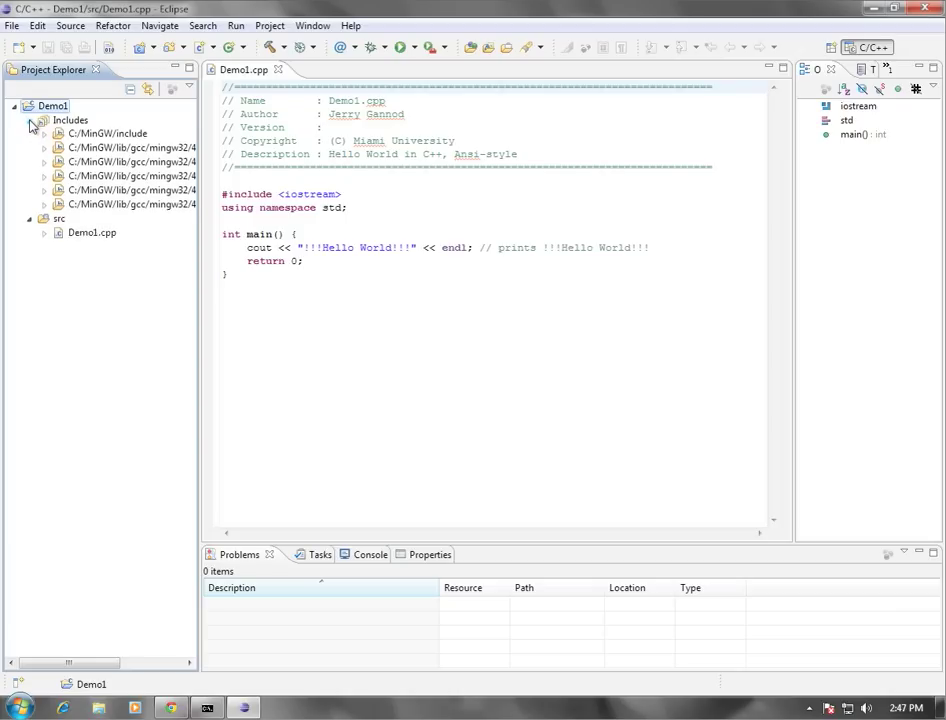
{"action": "left_click", "coordinate": [32, 120]}
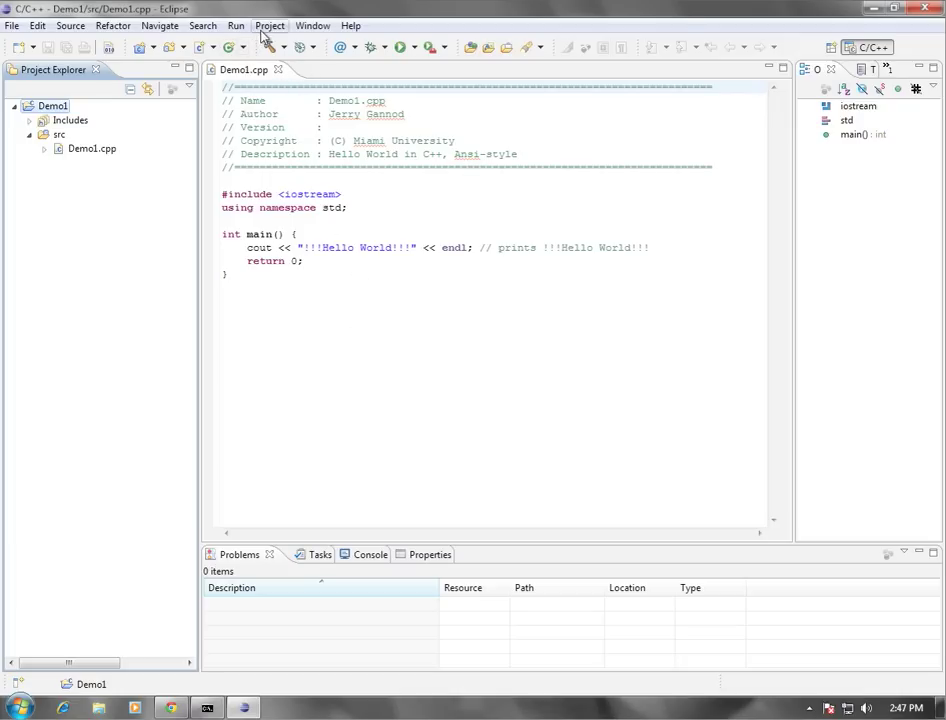
Step: Create a new C/C++ Application run configuration for Demo1 Debug
{"action": "left_click", "coordinate": [270, 24]}
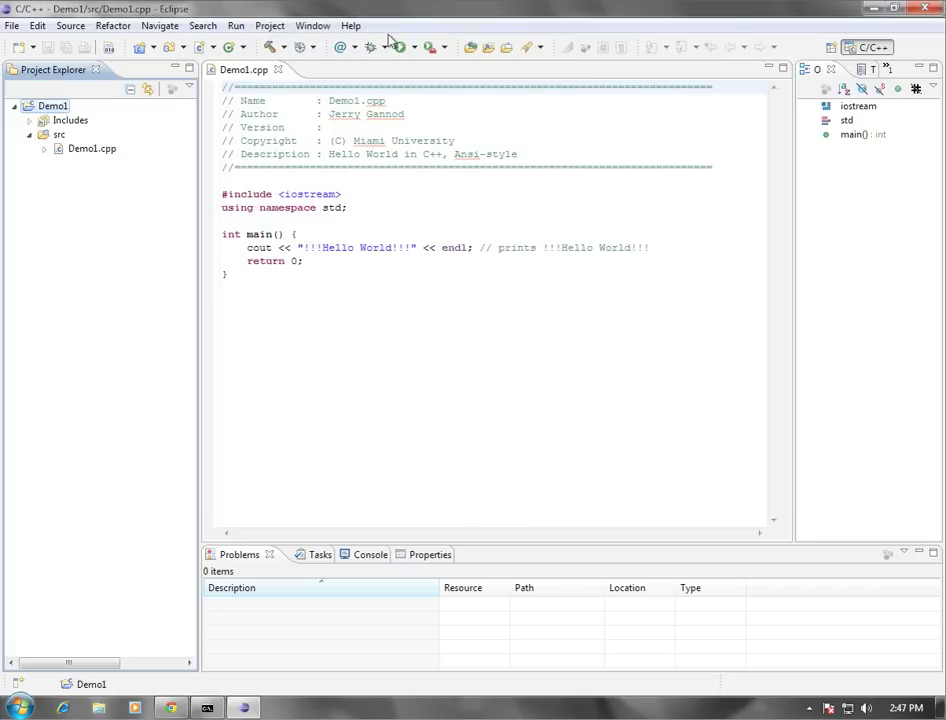
{"action": "left_click", "coordinate": [416, 48]}
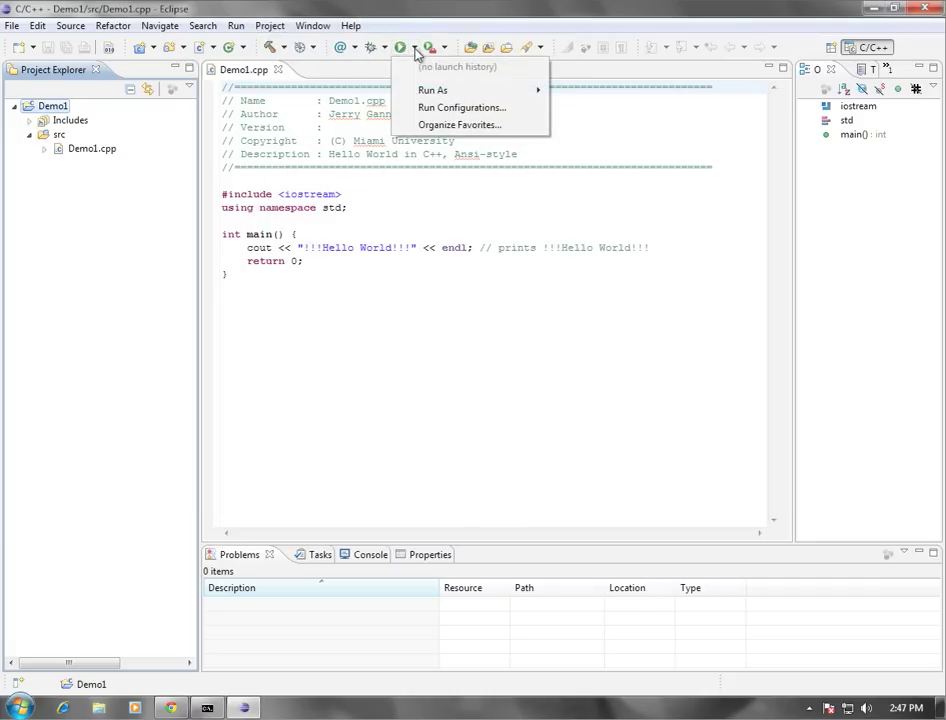
{"action": "left_click", "coordinate": [460, 108]}
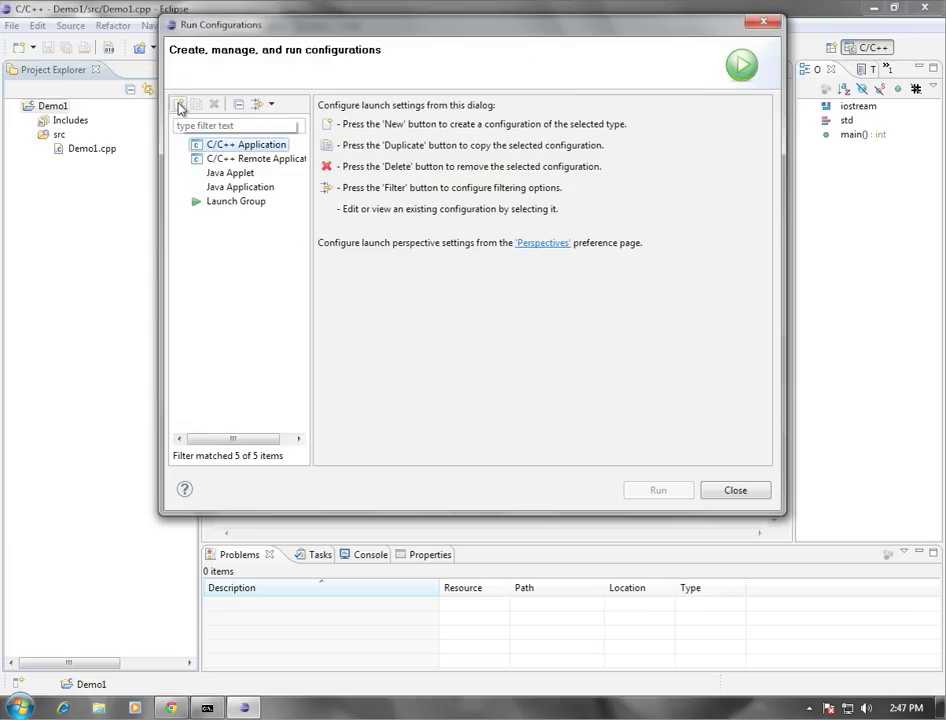
{"action": "left_click", "coordinate": [180, 104]}
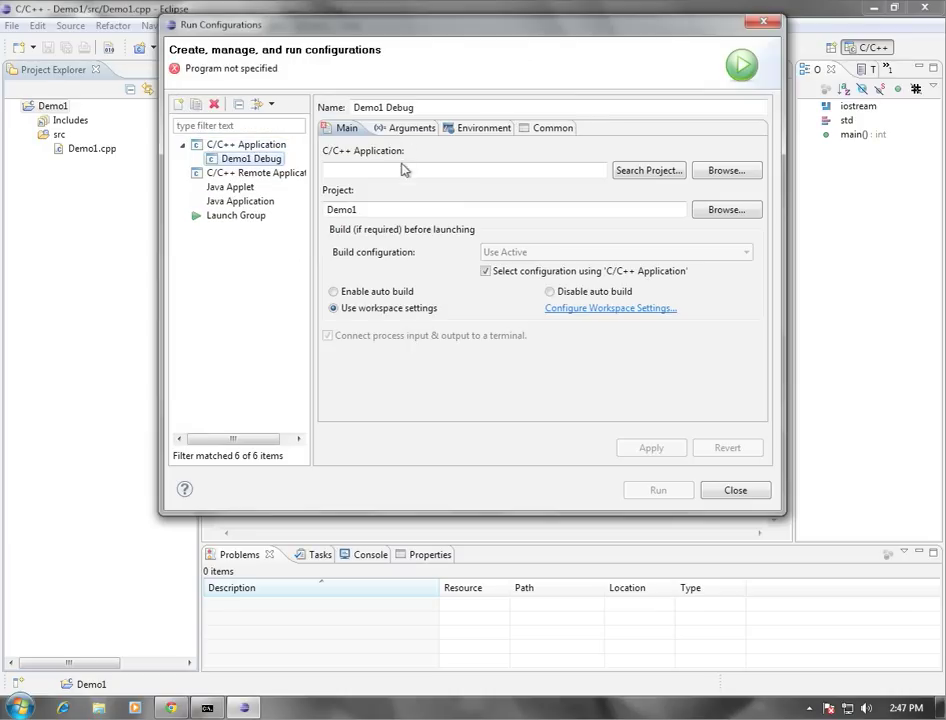
Step: Enter HelloWorld as the application name and close the Run Configurations window
{"action": "type", "text": "D"}
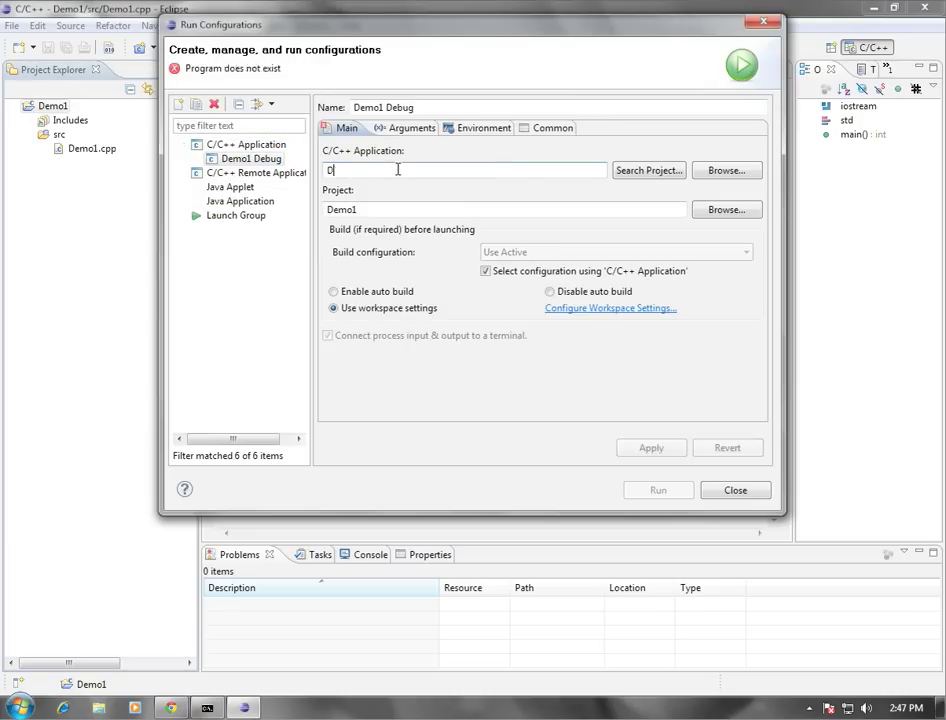
{"action": "key", "text": "BackSpace"}
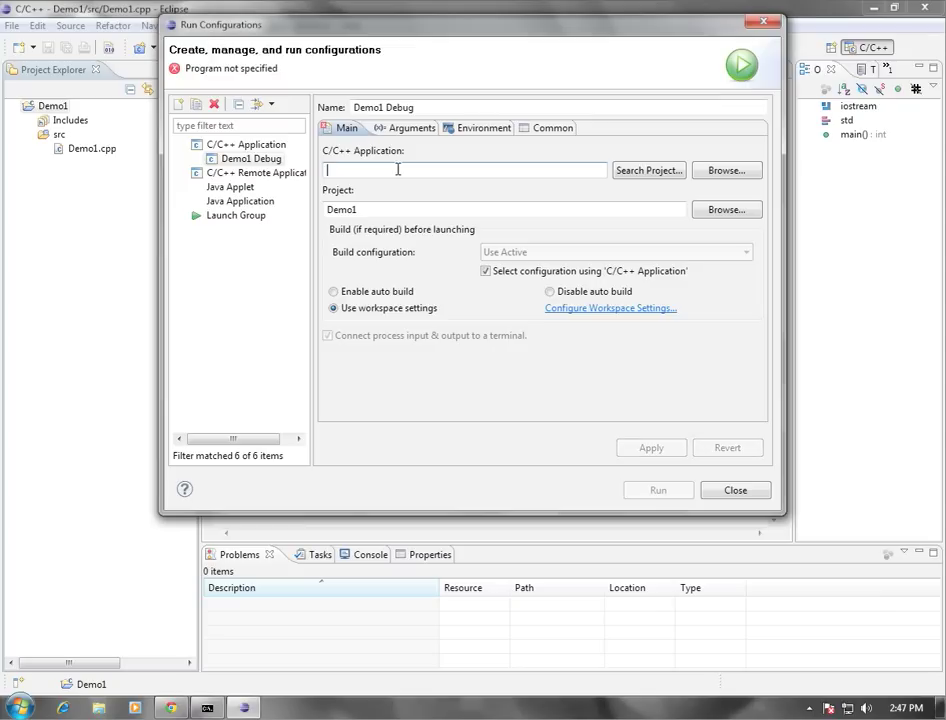
{"action": "type", "text": "HelloWorld"}
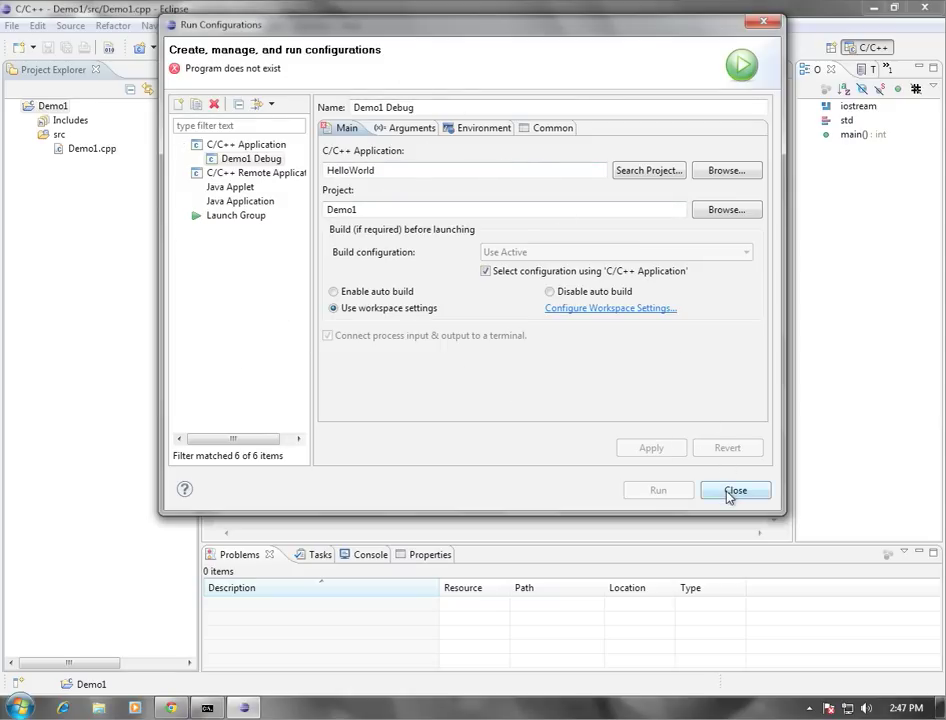
{"action": "left_click", "coordinate": [736, 490]}
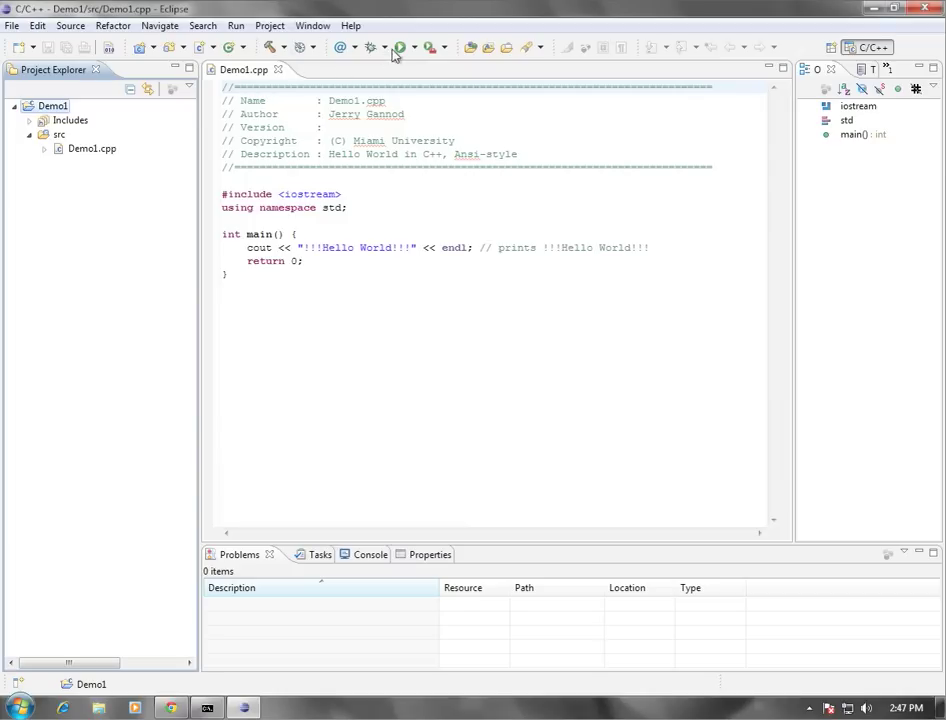
{"action": "left_click", "coordinate": [410, 48]}
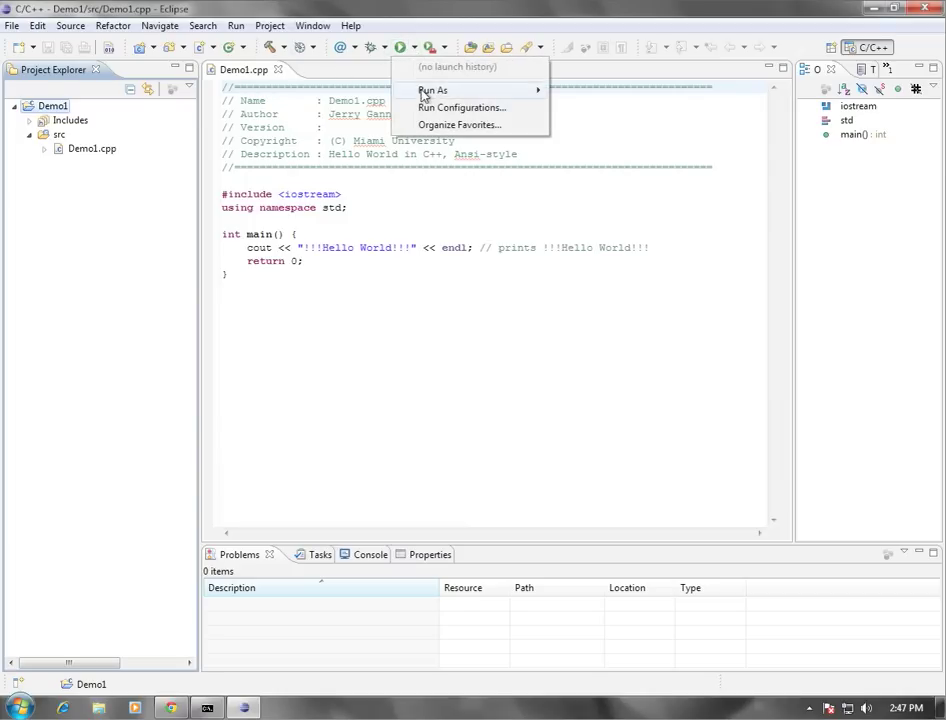
{"action": "mouse_move", "coordinate": [432, 90]}
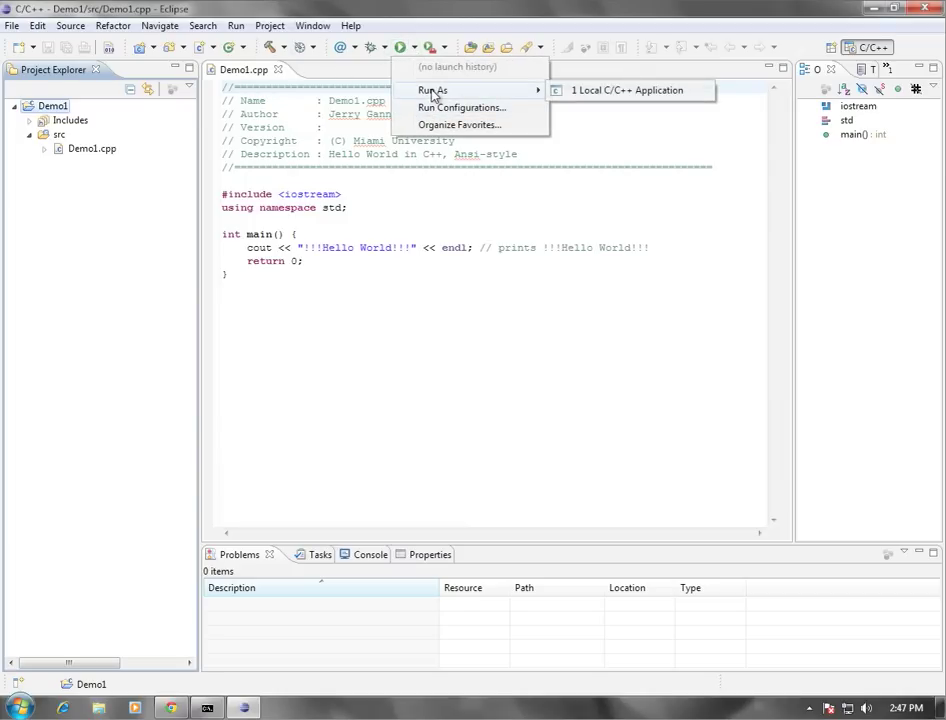
{"action": "left_click", "coordinate": [628, 90]}
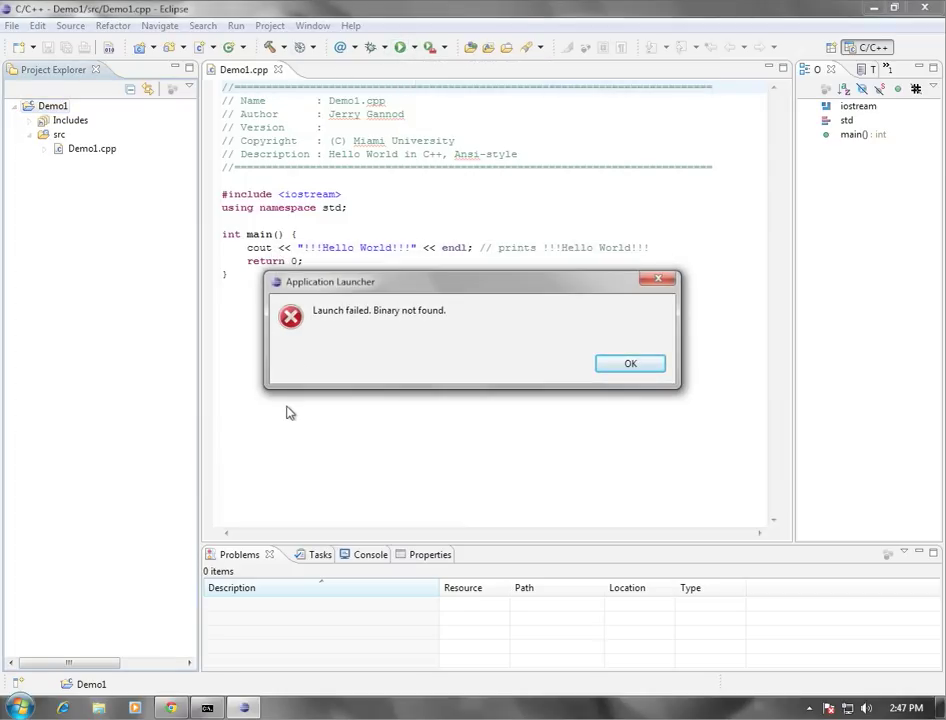
{"action": "left_click", "coordinate": [630, 364]}
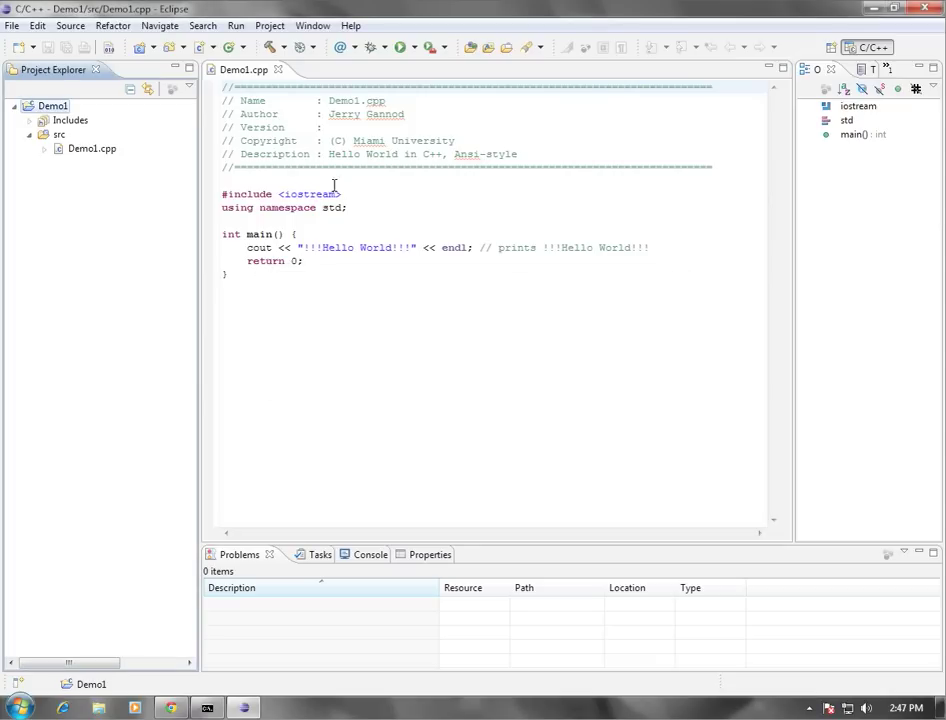
{"action": "left_click", "coordinate": [268, 24]}
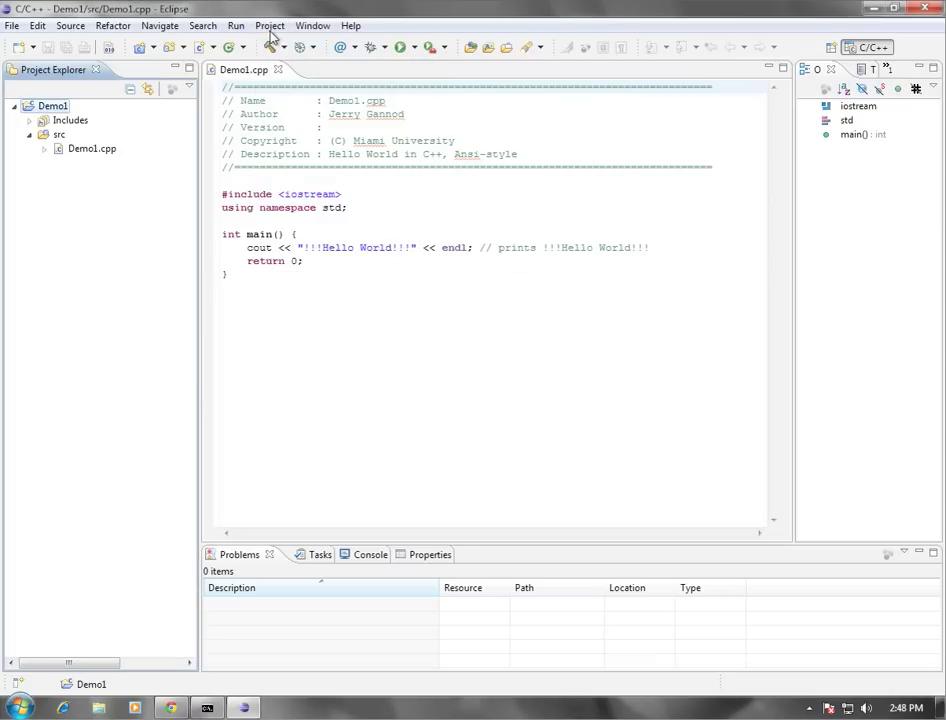
Step: Build Demo1 via Project > Build Project and run Demo1 Debug, printing !!!Hello World!!!
{"action": "left_click", "coordinate": [270, 24]}
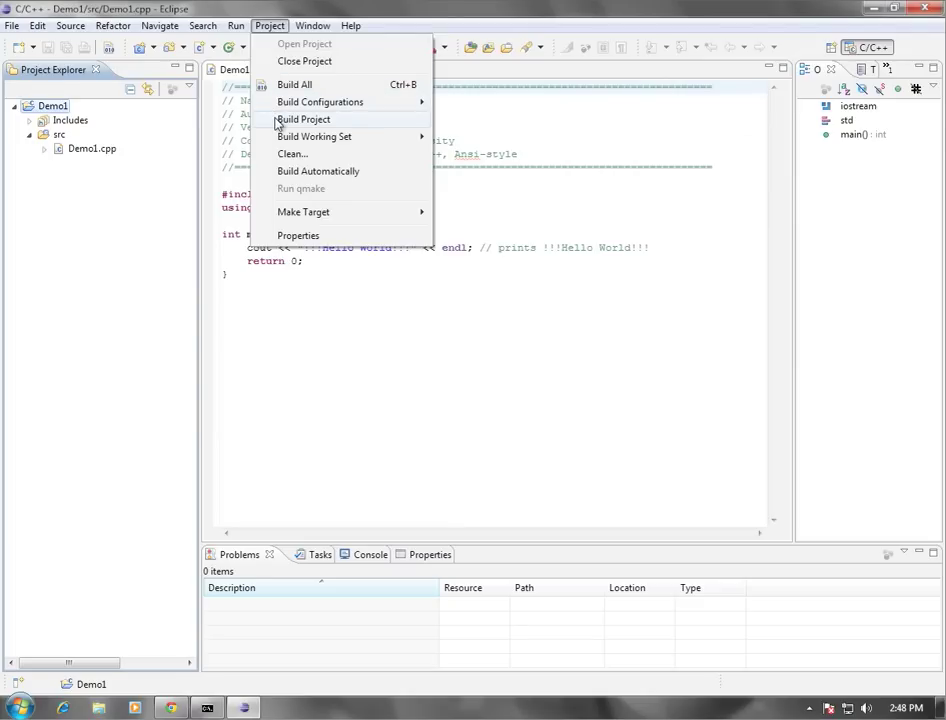
{"action": "left_click", "coordinate": [302, 120]}
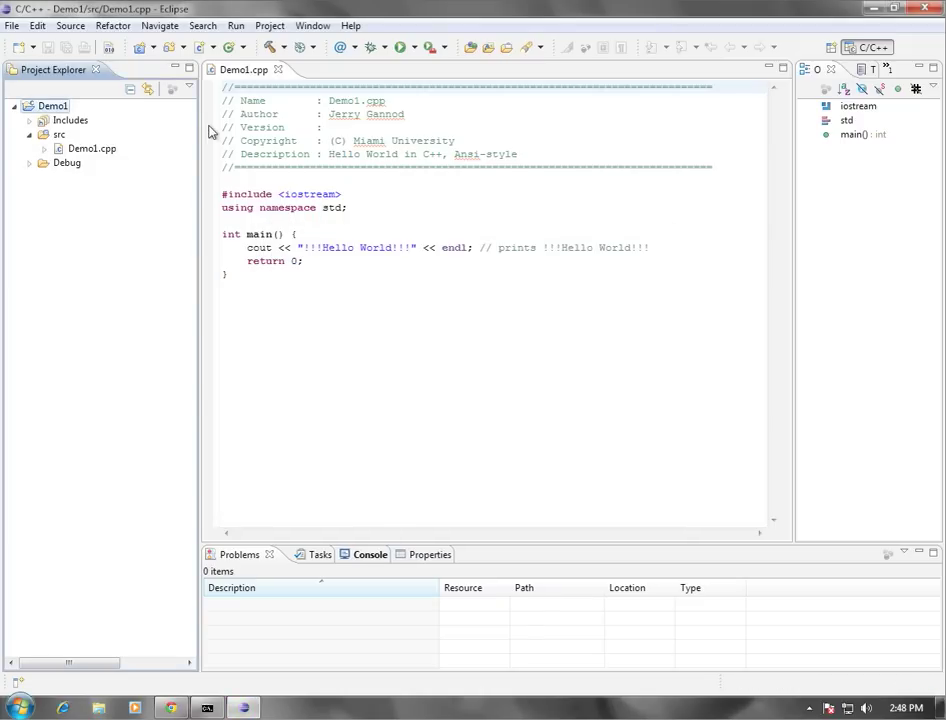
{"action": "mouse_move", "coordinate": [412, 48]}
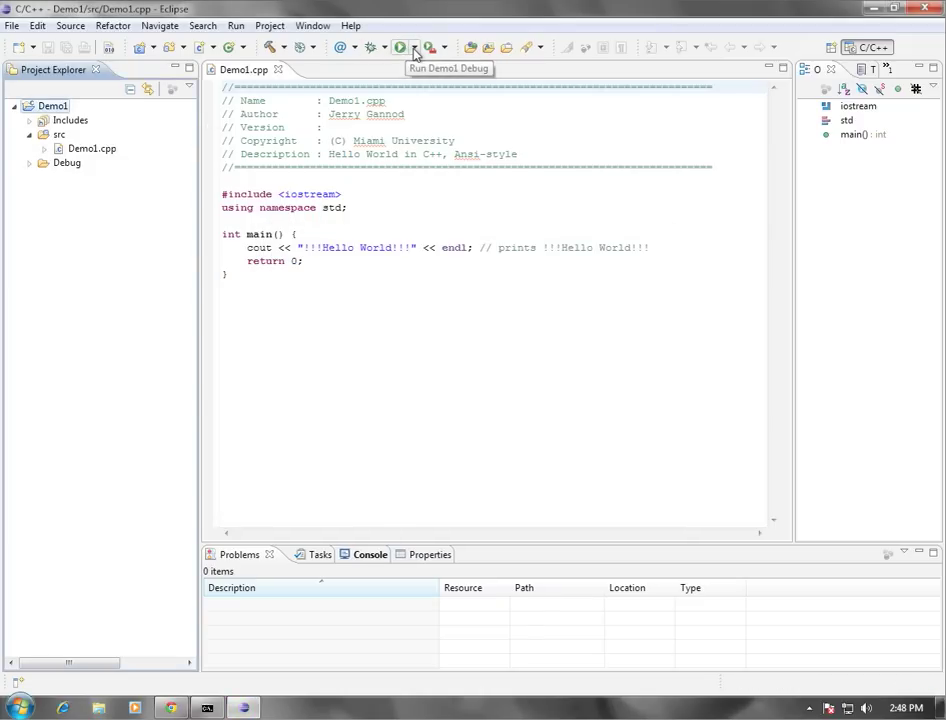
{"action": "left_click", "coordinate": [412, 48]}
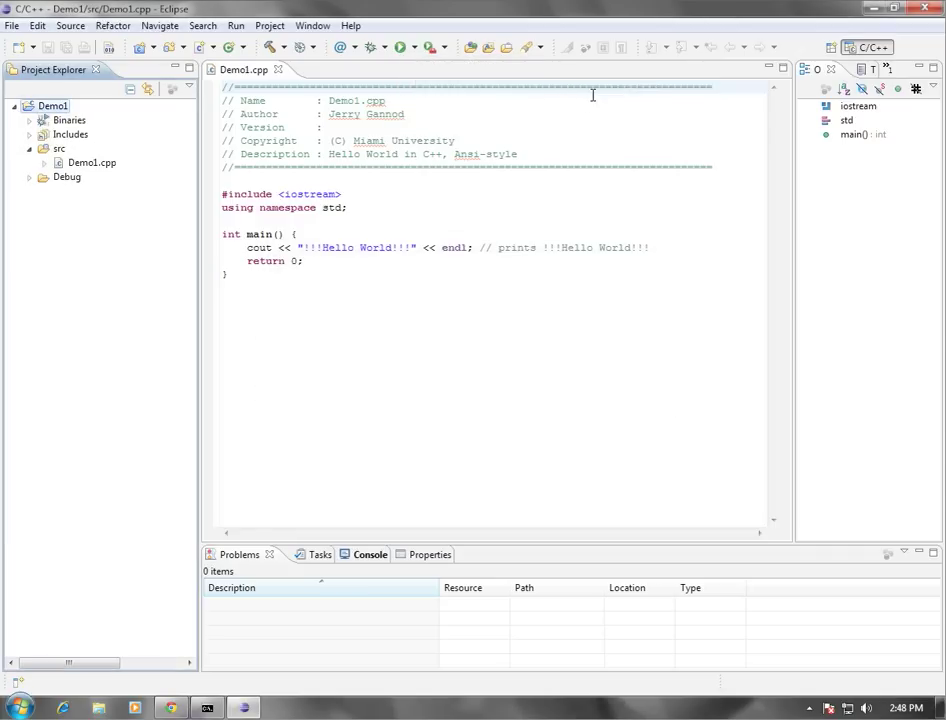
{"action": "left_click", "coordinate": [400, 48]}
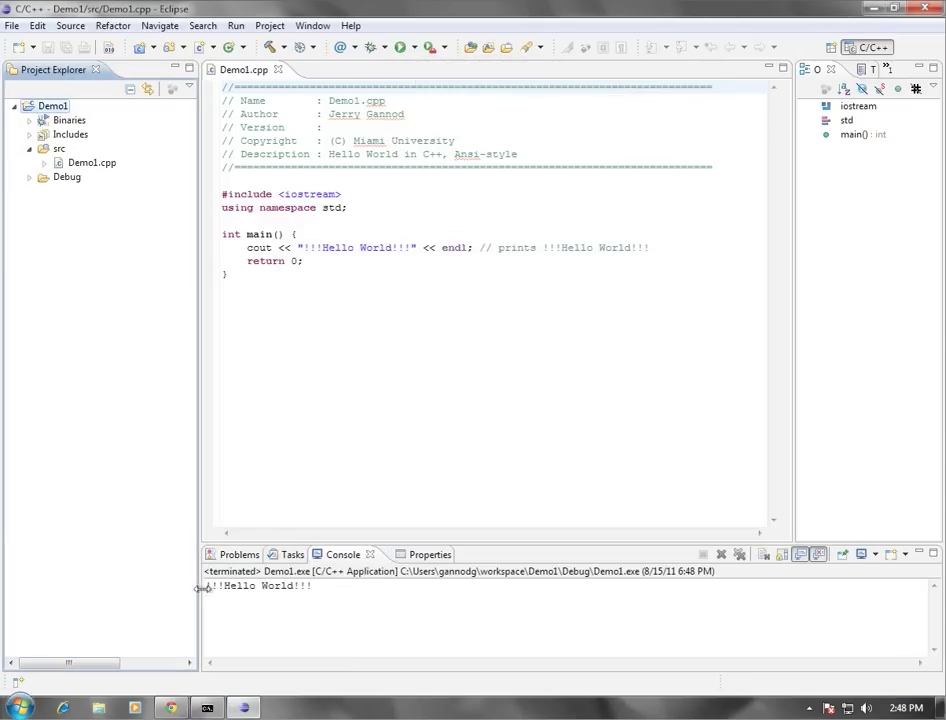
{"action": "mouse_move", "coordinate": [492, 554]}
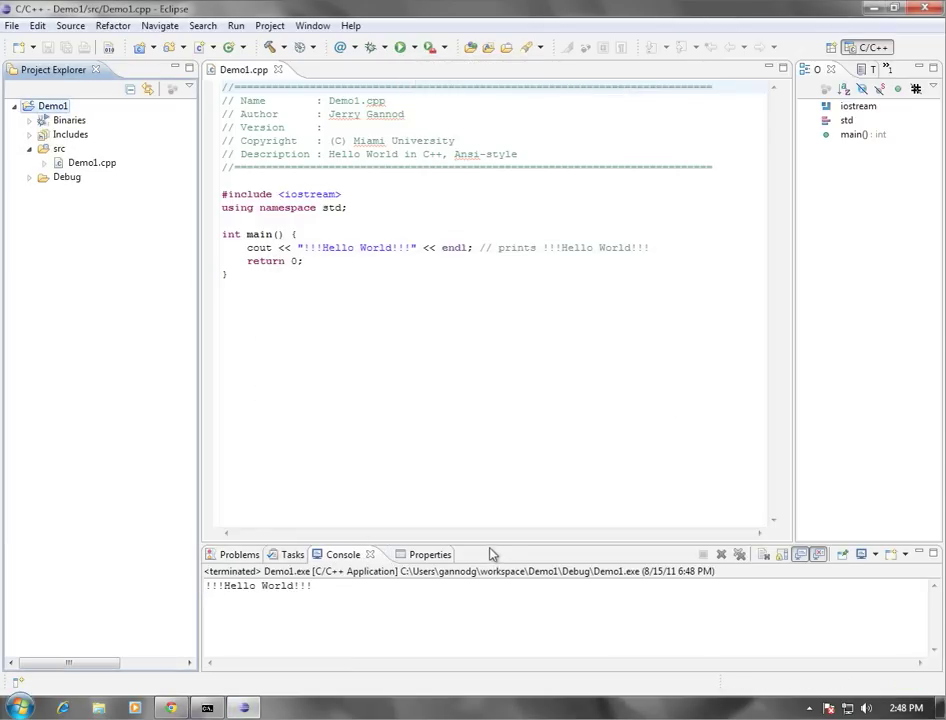